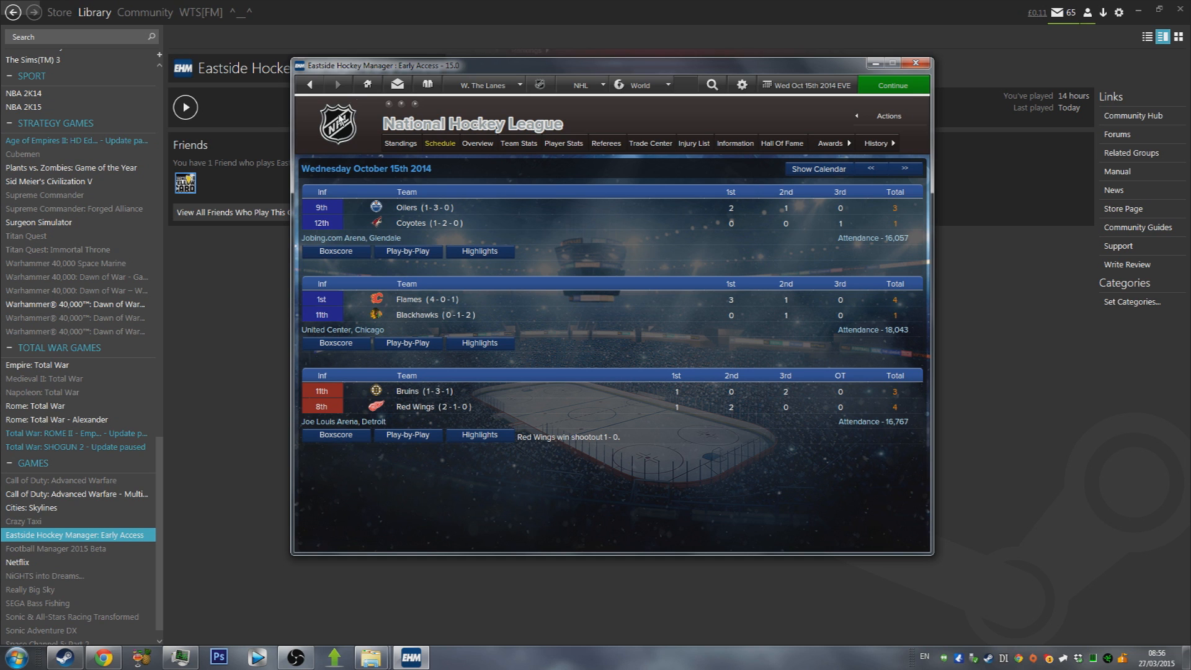
mouse_move(363, 144)
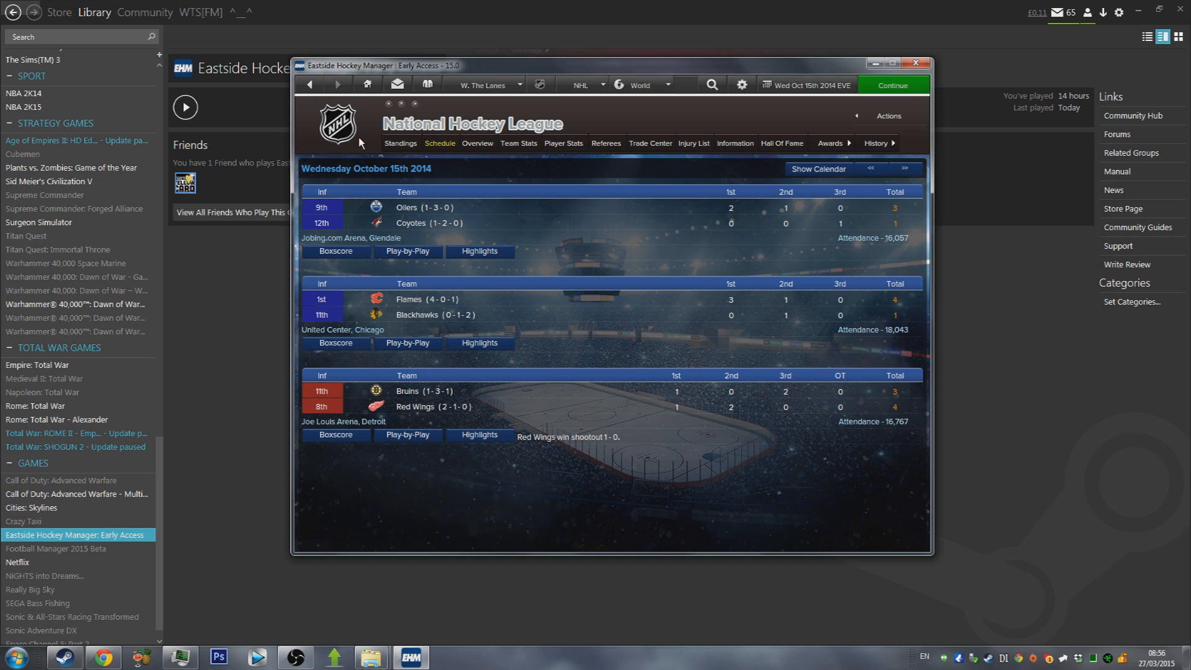
mouse_move(370, 158)
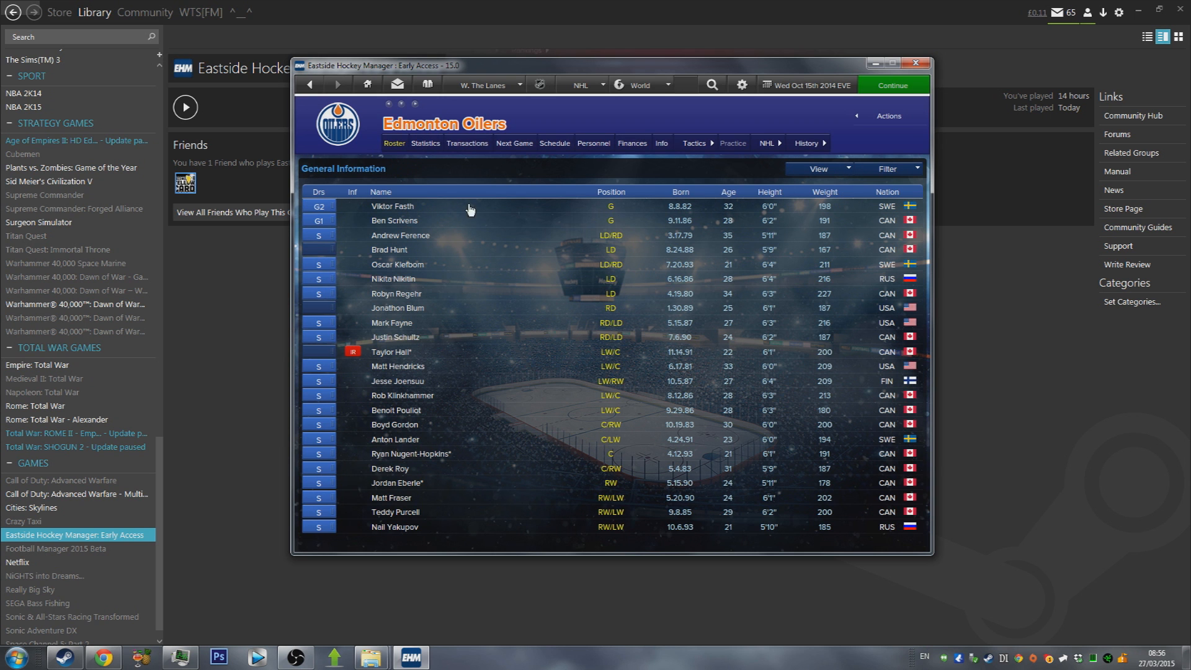
Show the Pittsburgh Penguins' October 2014 schedule in calendar view
click(554, 144)
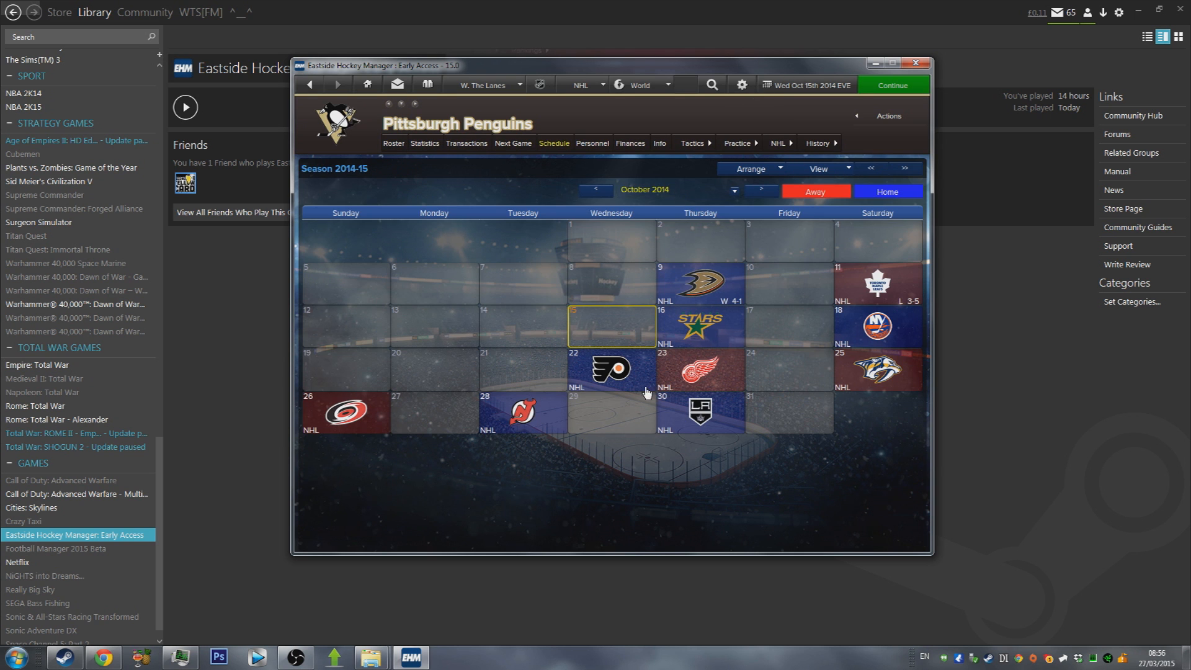
mouse_move(541, 332)
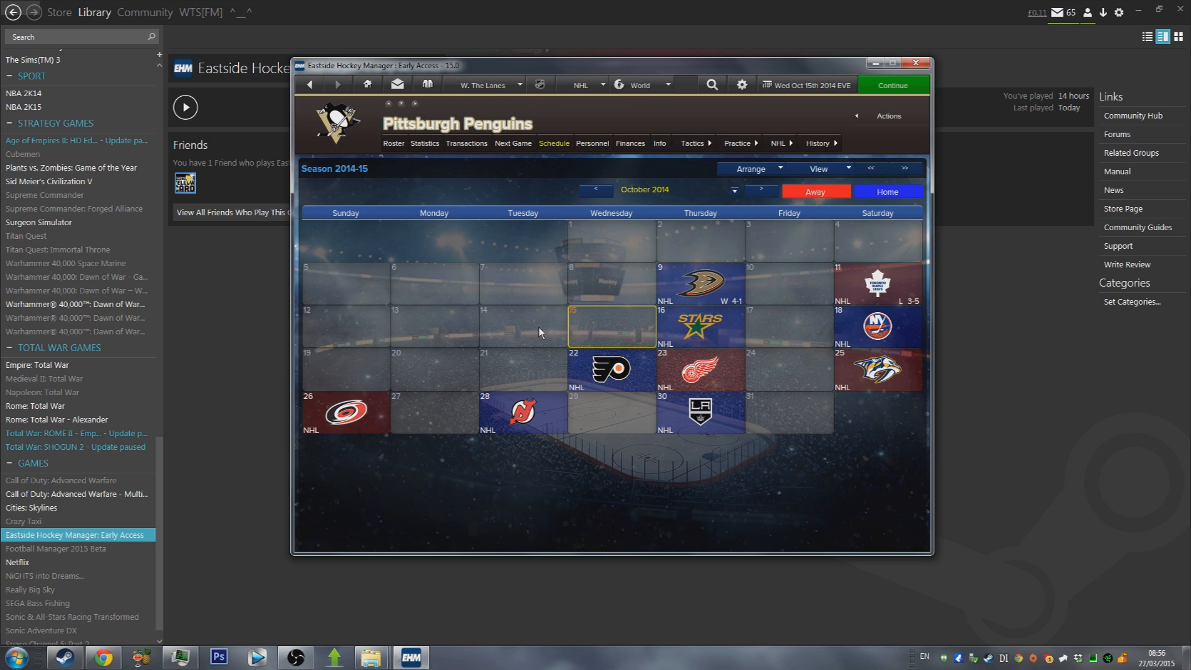
mouse_move(534, 313)
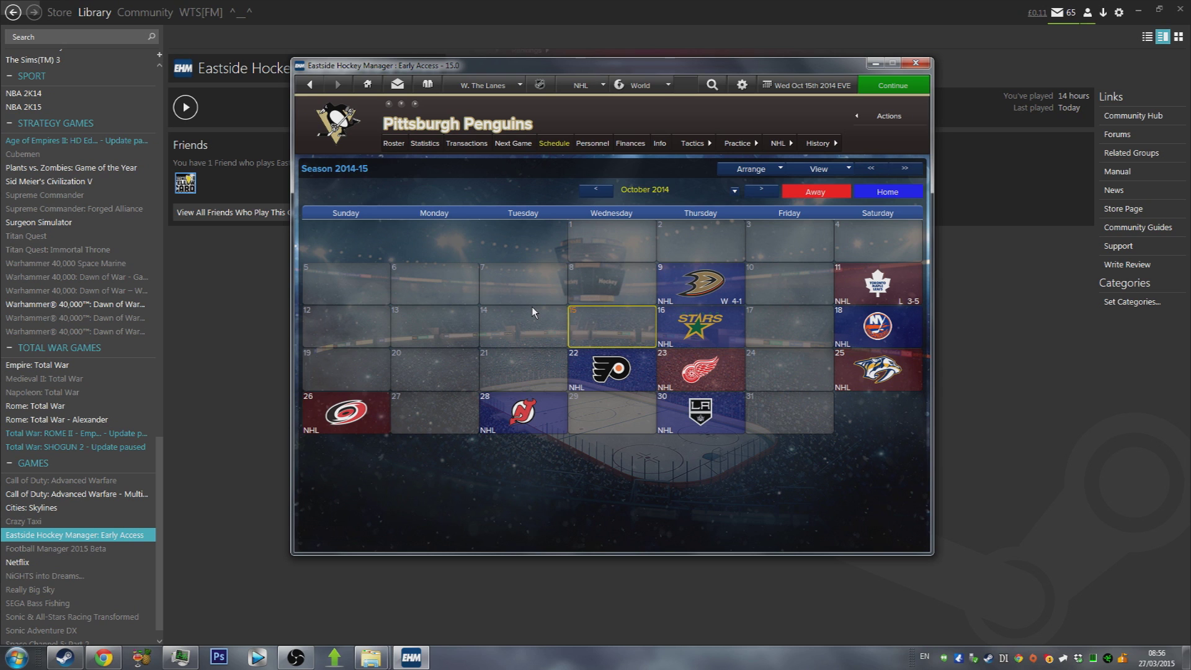
mouse_move(779, 151)
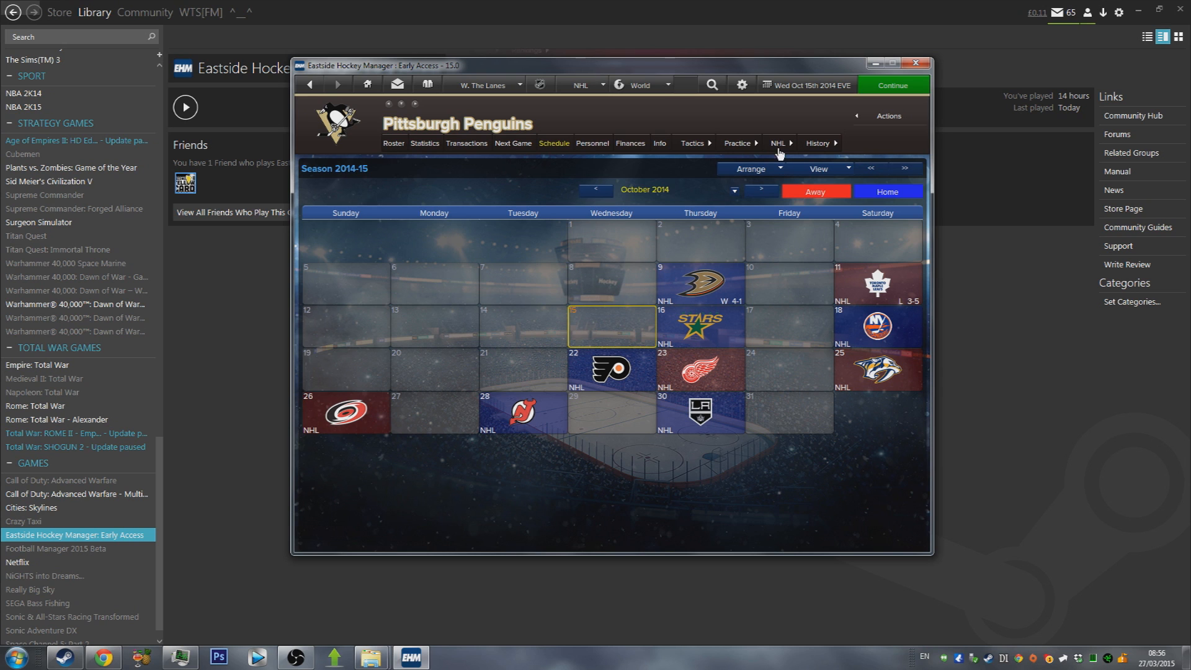
mouse_move(332, 632)
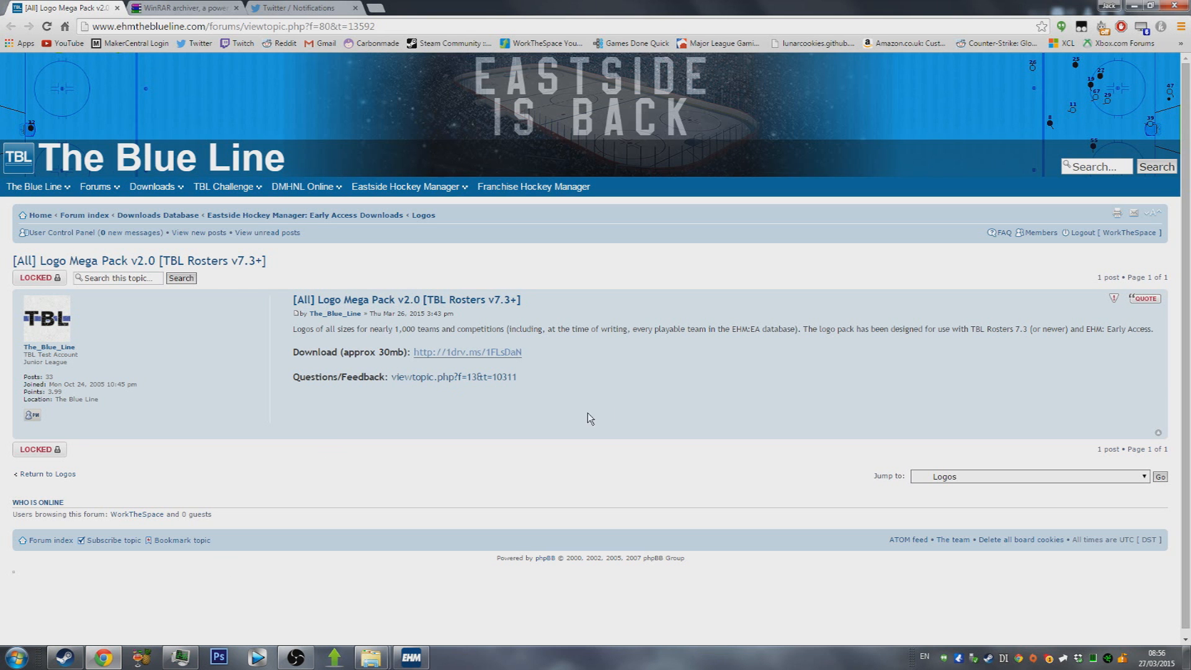
mouse_move(734, 392)
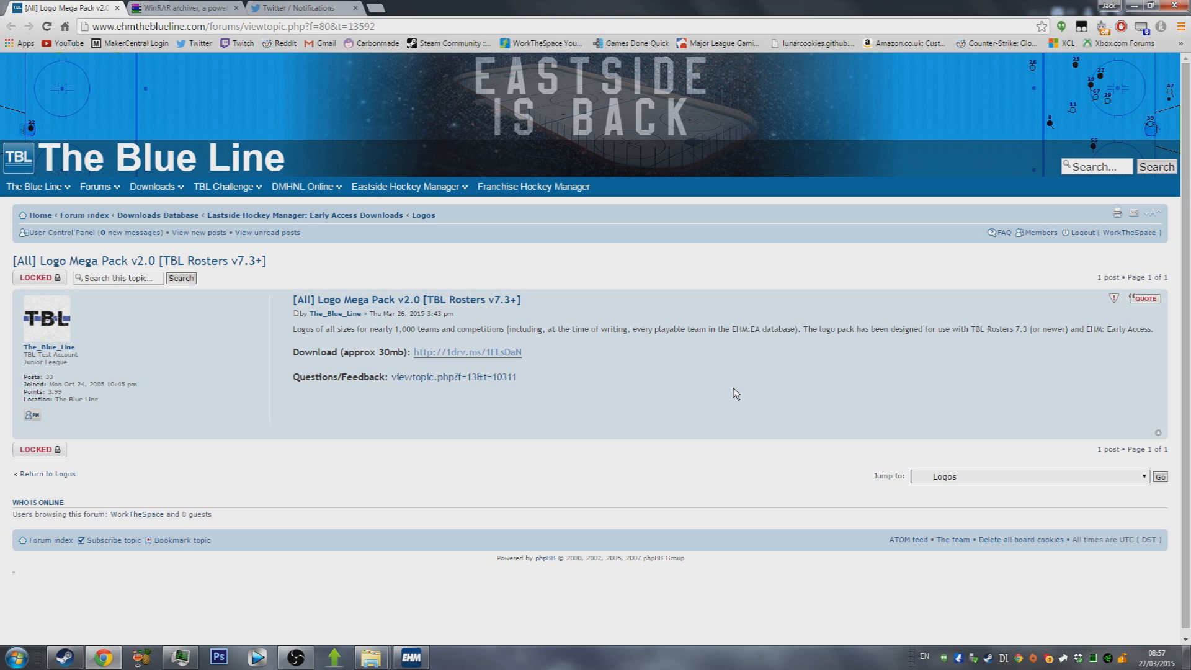
mouse_move(773, 322)
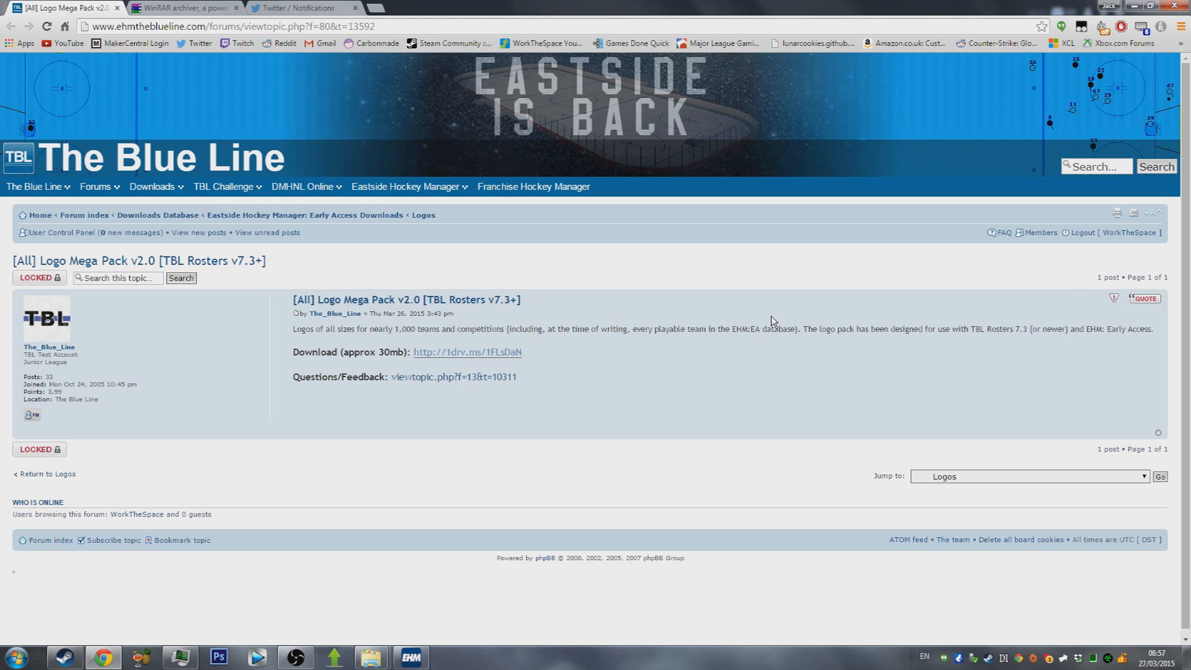
mouse_move(1108, 239)
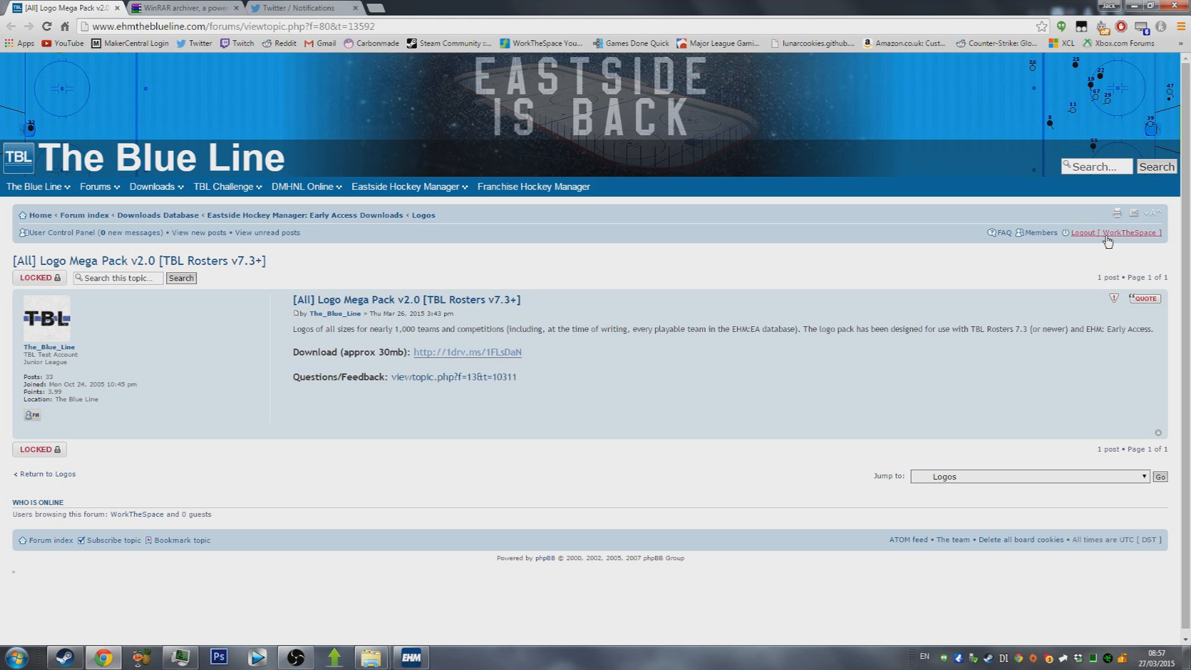
mouse_move(329, 349)
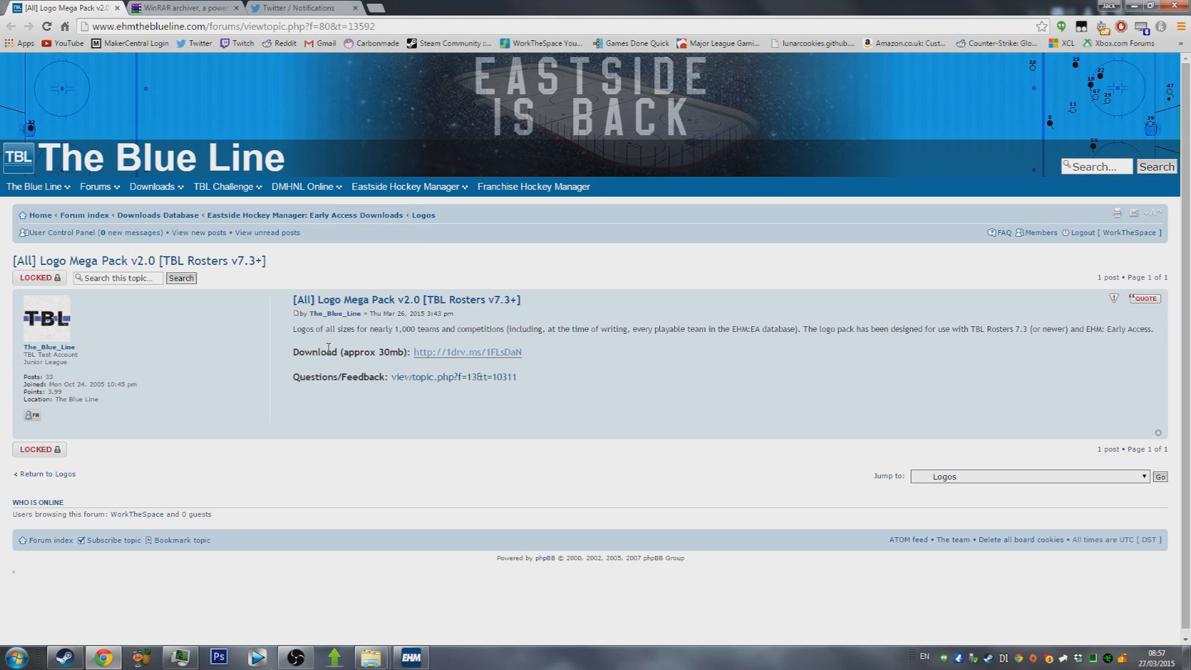
mouse_move(442, 357)
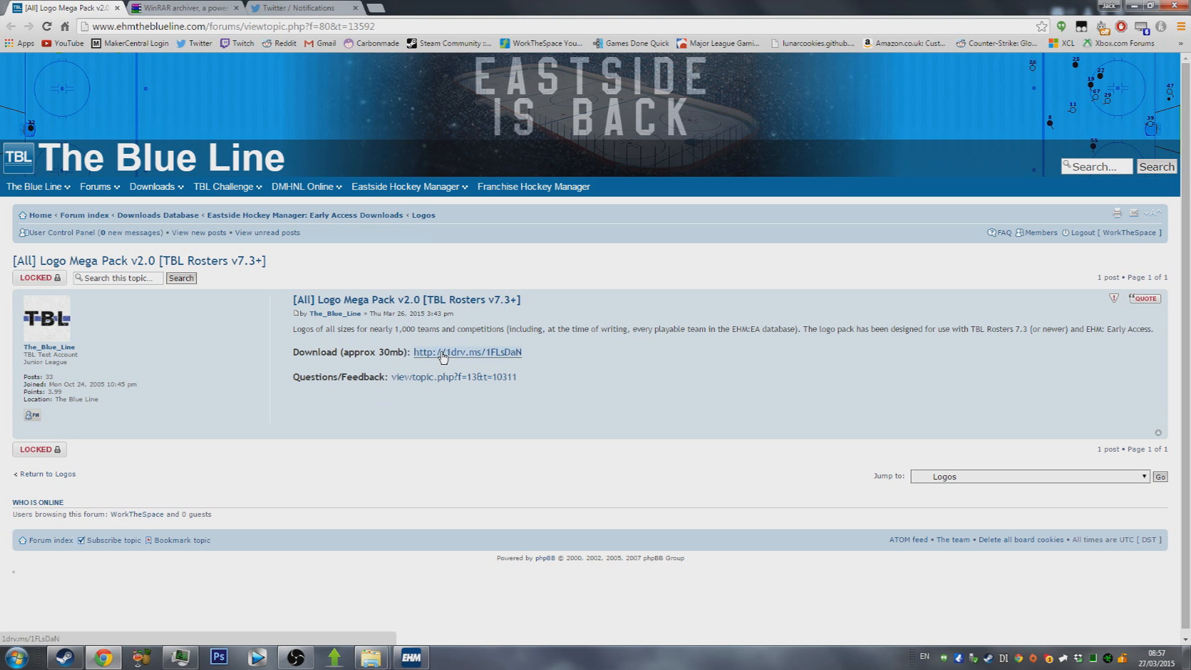
Follow the 1drv.ms download link on the Logo Mega Pack v2.0 topic
click(469, 352)
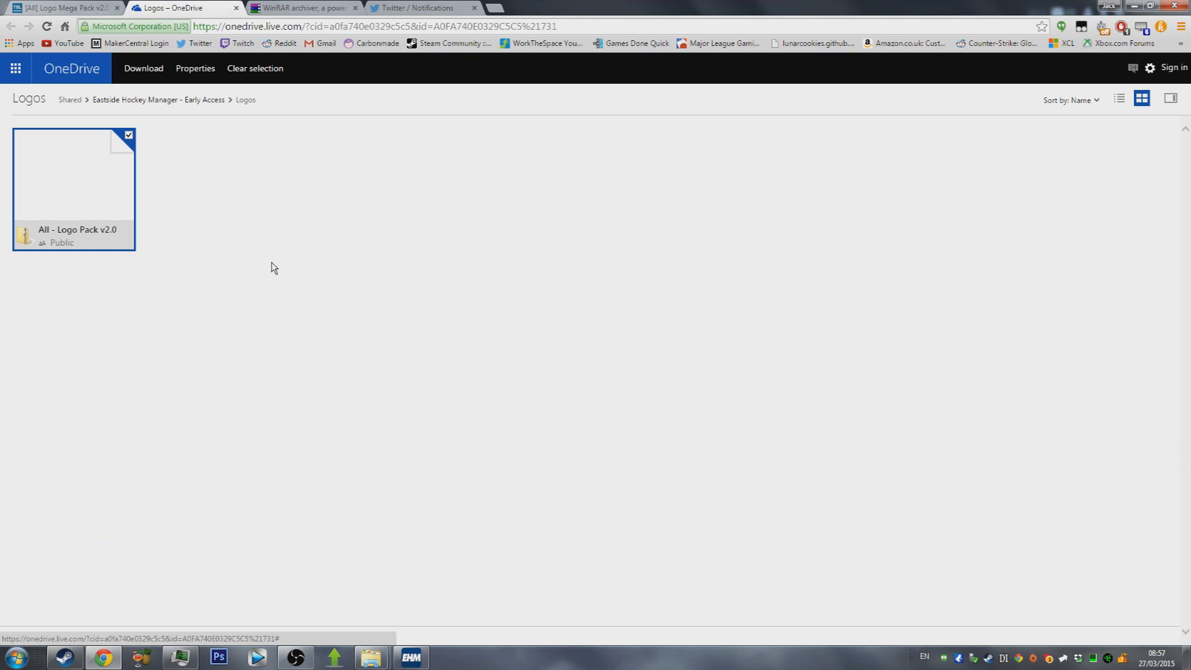
mouse_move(87, 244)
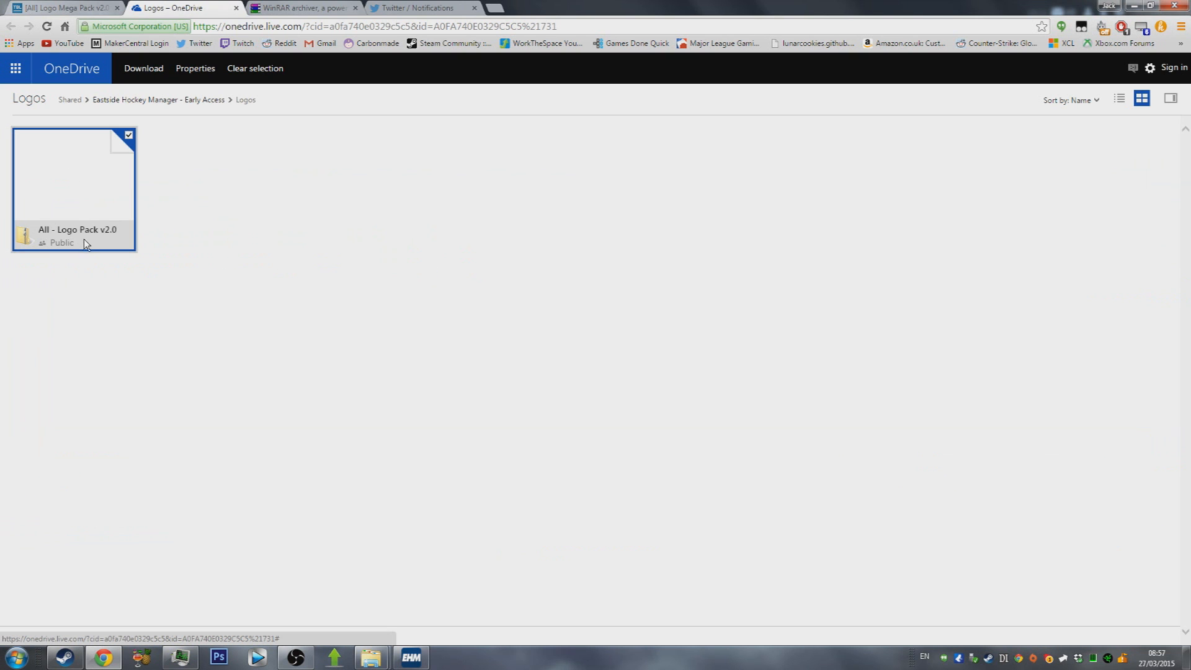
Download the 'All - Logo Pack v2.0' file from the OneDrive Logos folder
right_click(86, 243)
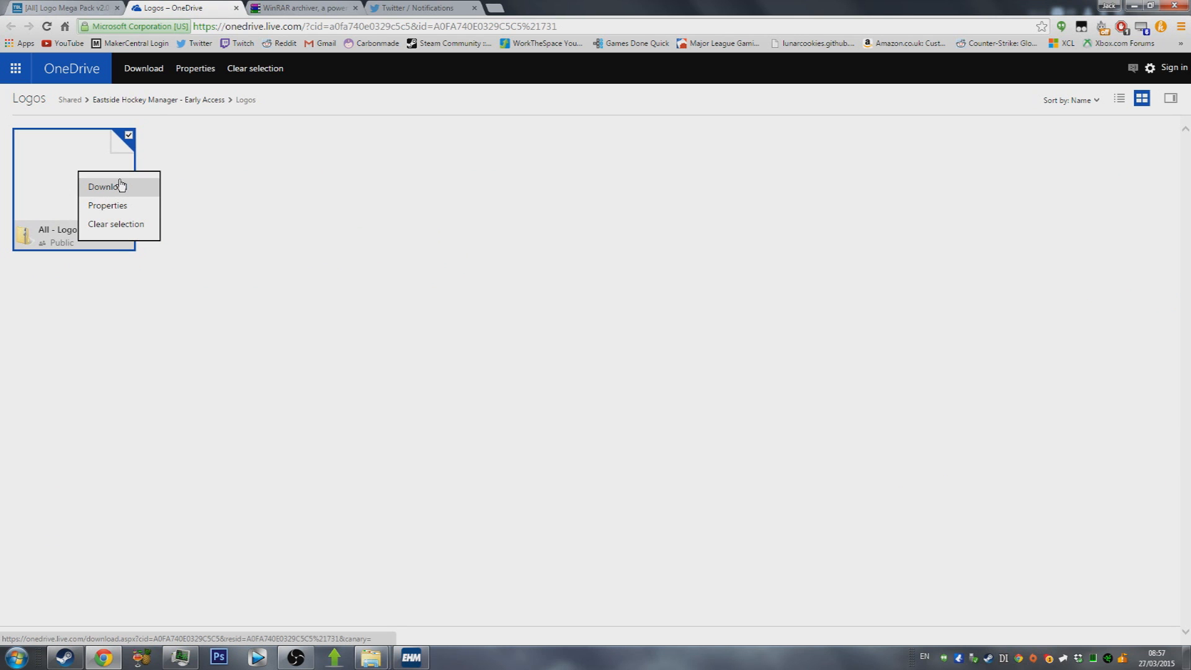
mouse_move(228, 151)
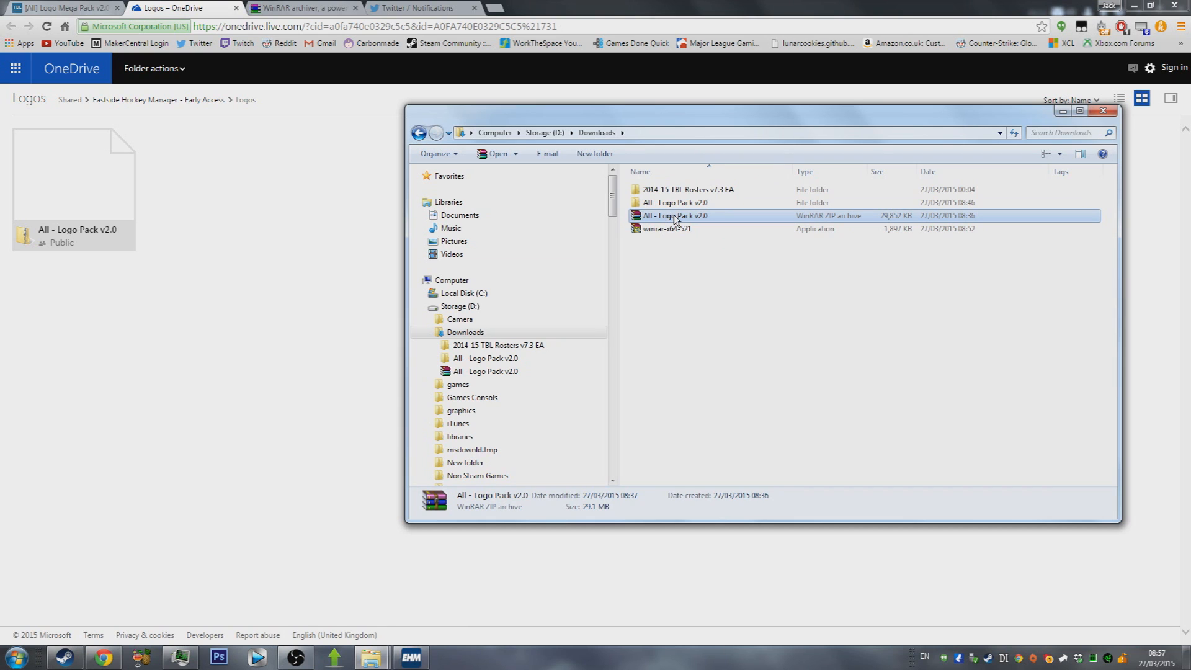
mouse_move(675, 219)
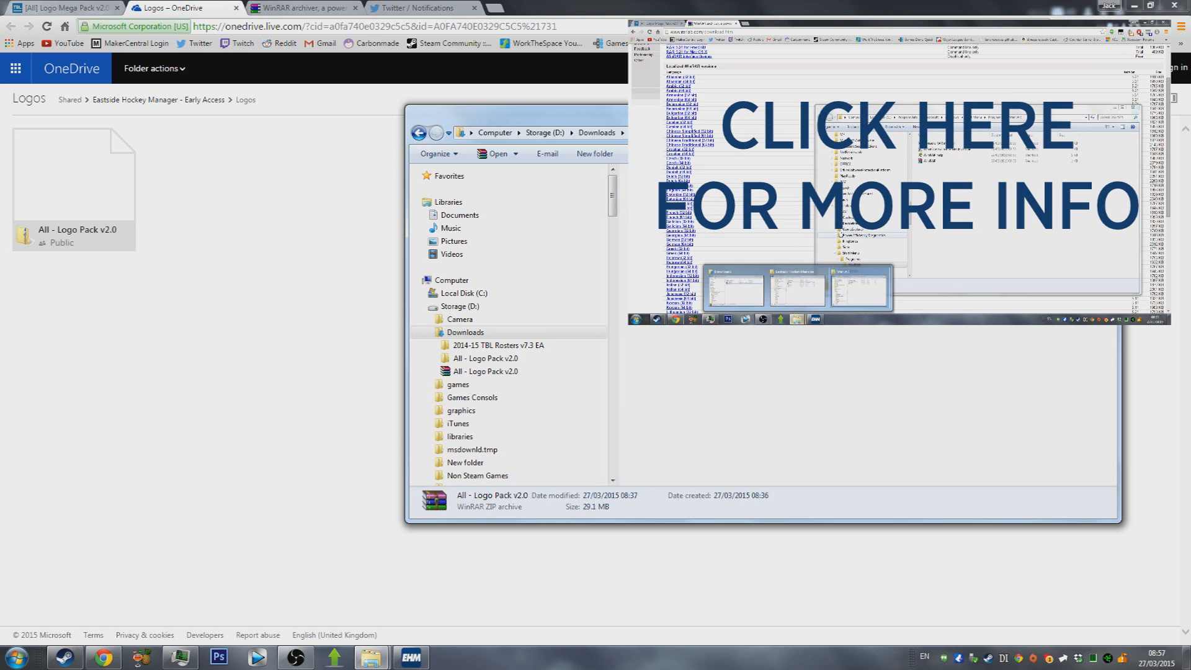
Extract the zip to 'All - Logo Pack v2.0\' and enter the extracted folder
right_click(671, 216)
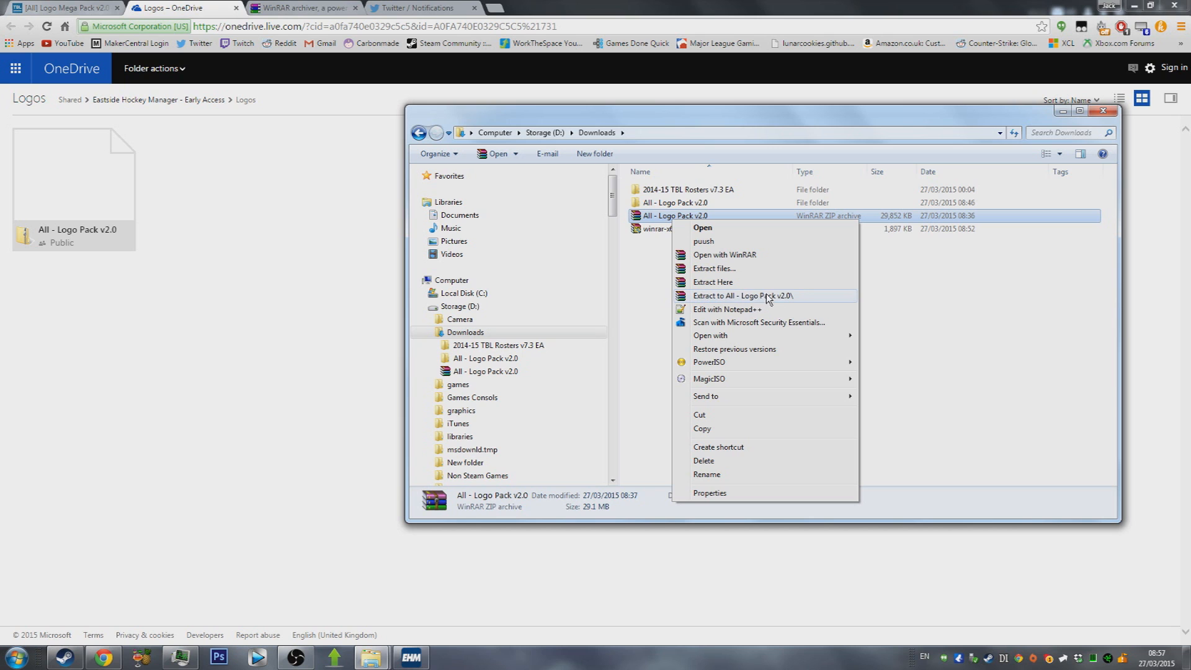
mouse_move(807, 293)
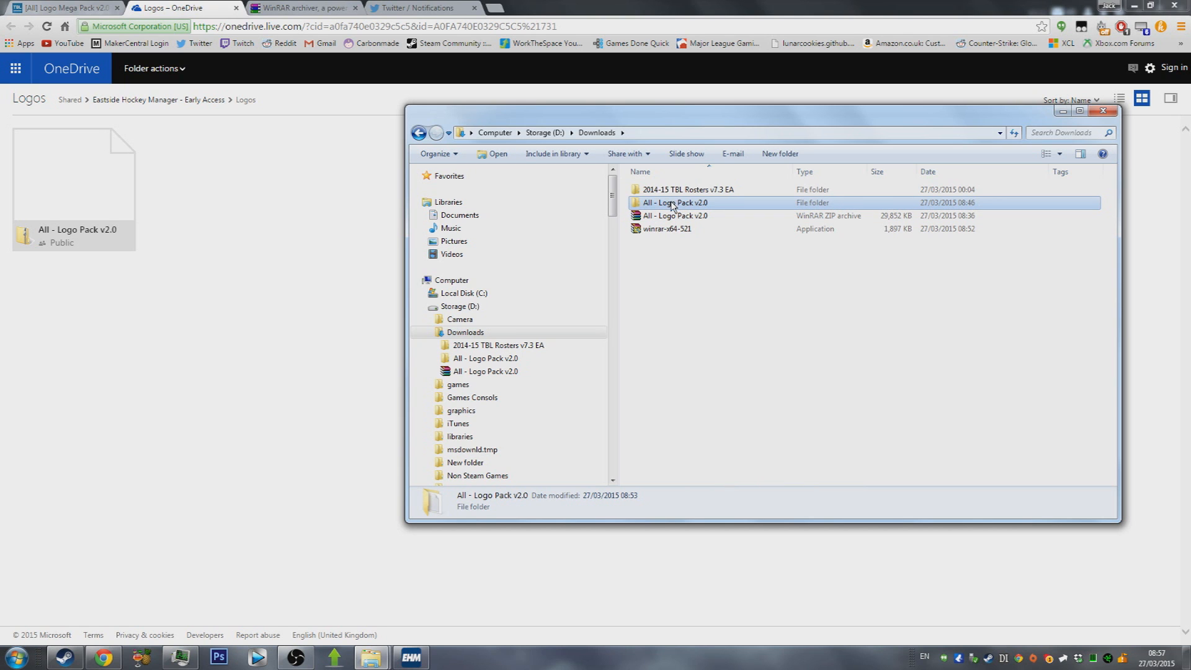
double_click(674, 202)
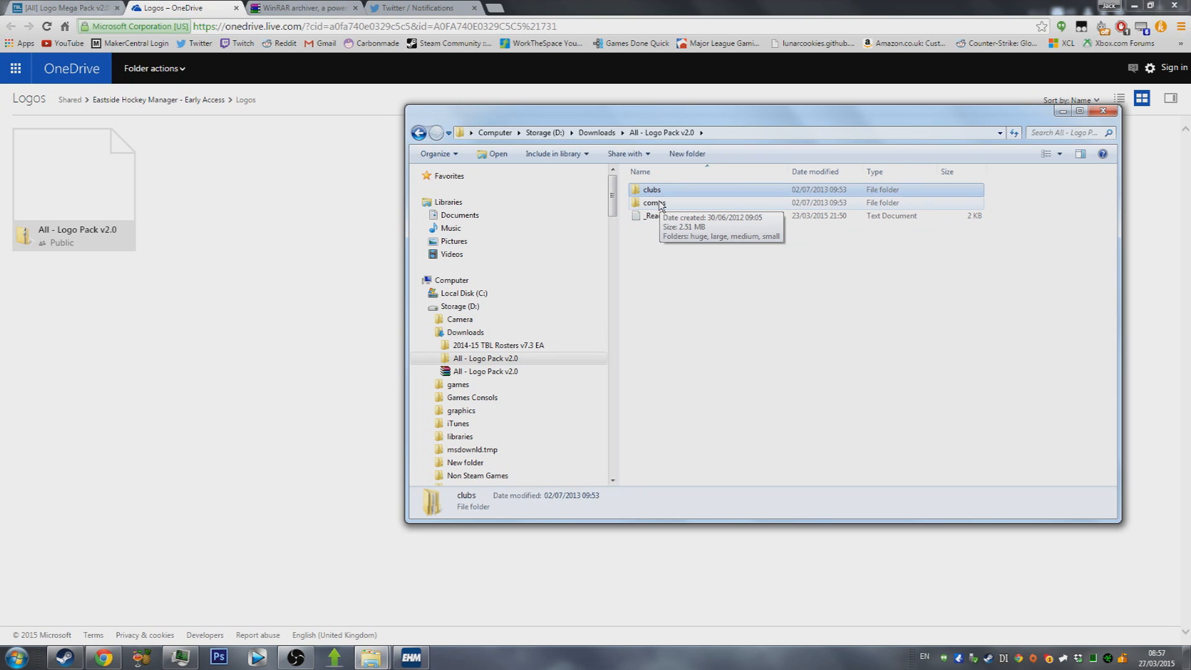
mouse_move(664, 210)
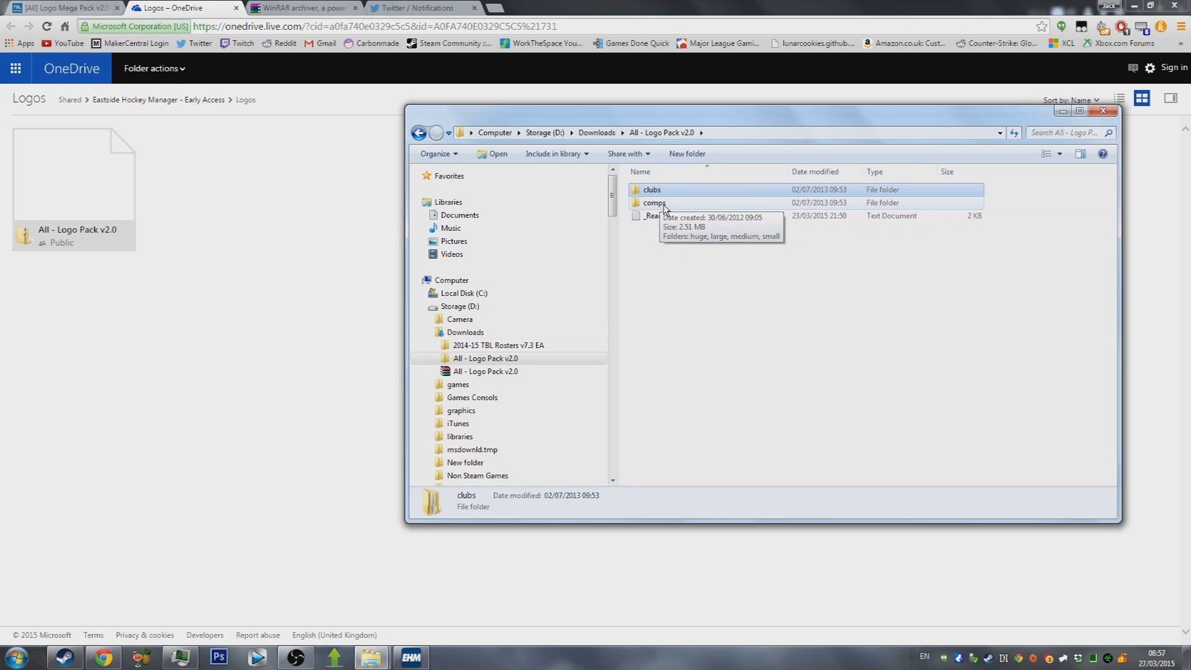
Copy the clubs and comps folders from the extracted logo pack
click(653, 203)
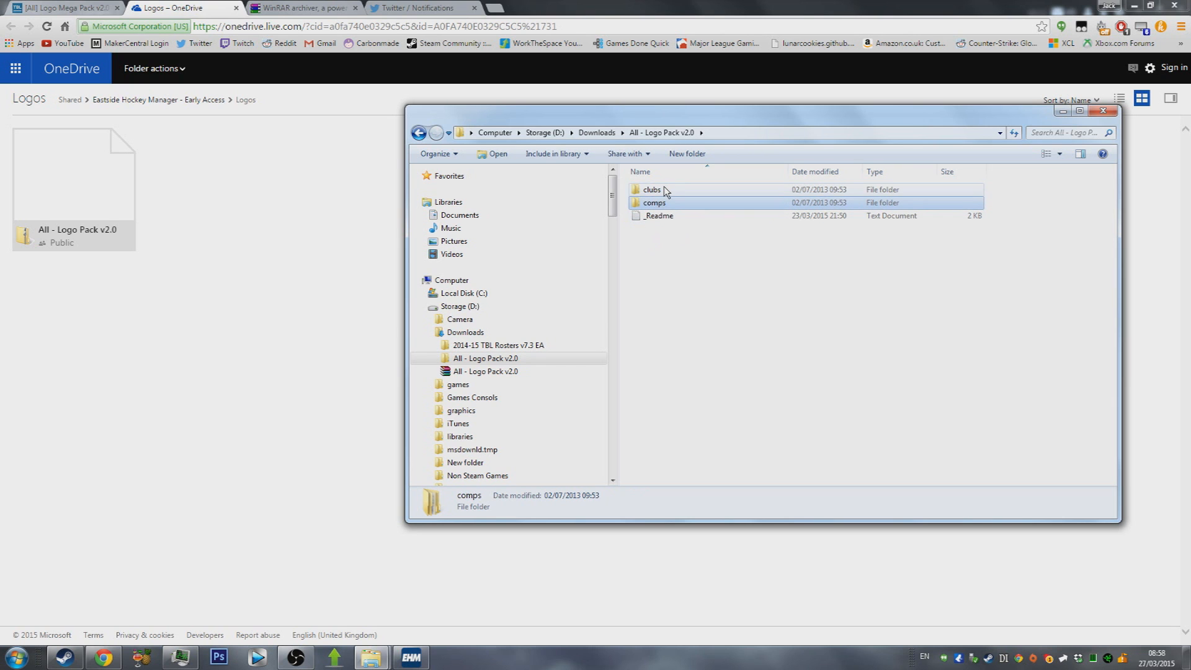
right_click(652, 202)
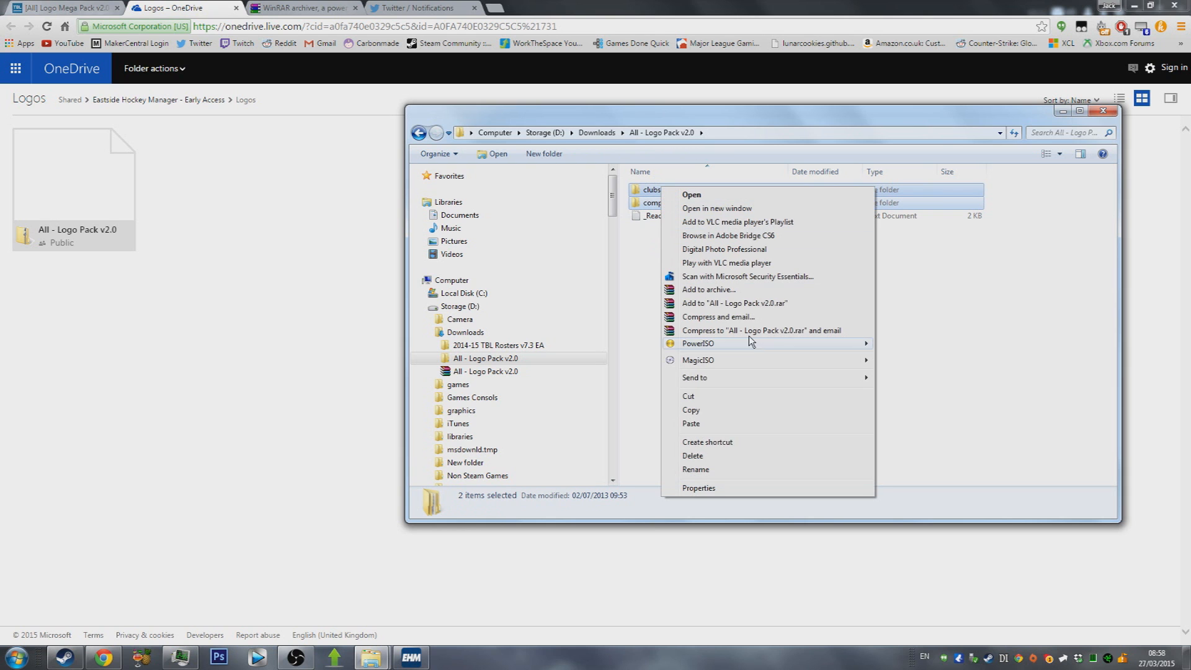
click(699, 419)
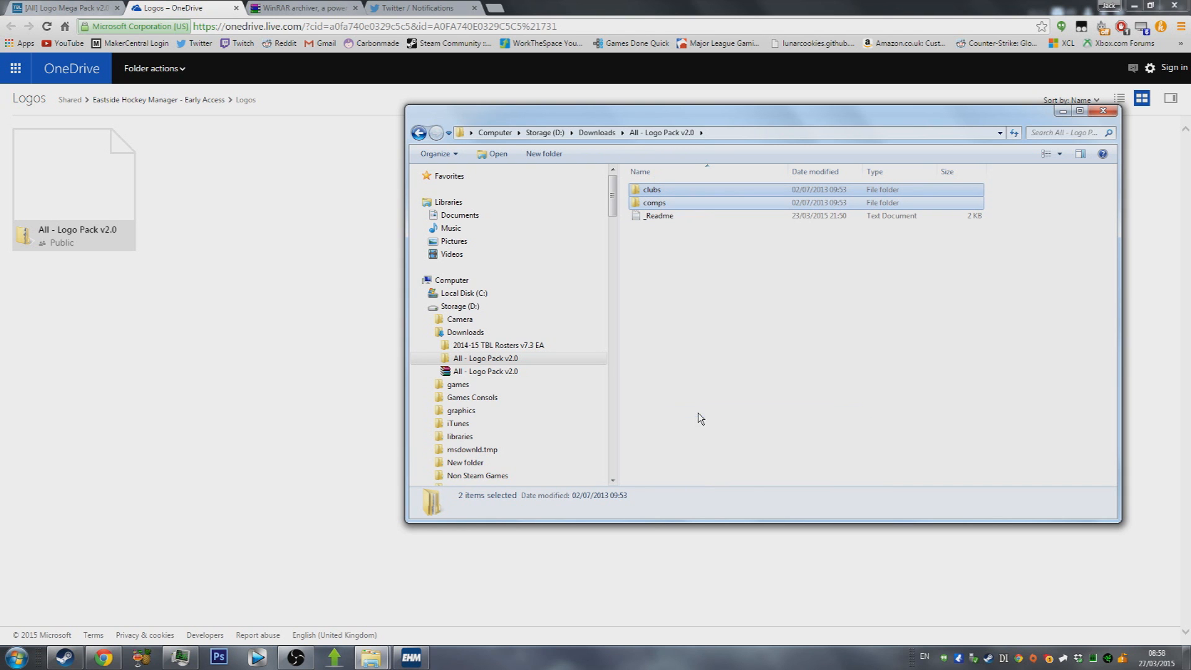
mouse_move(690, 337)
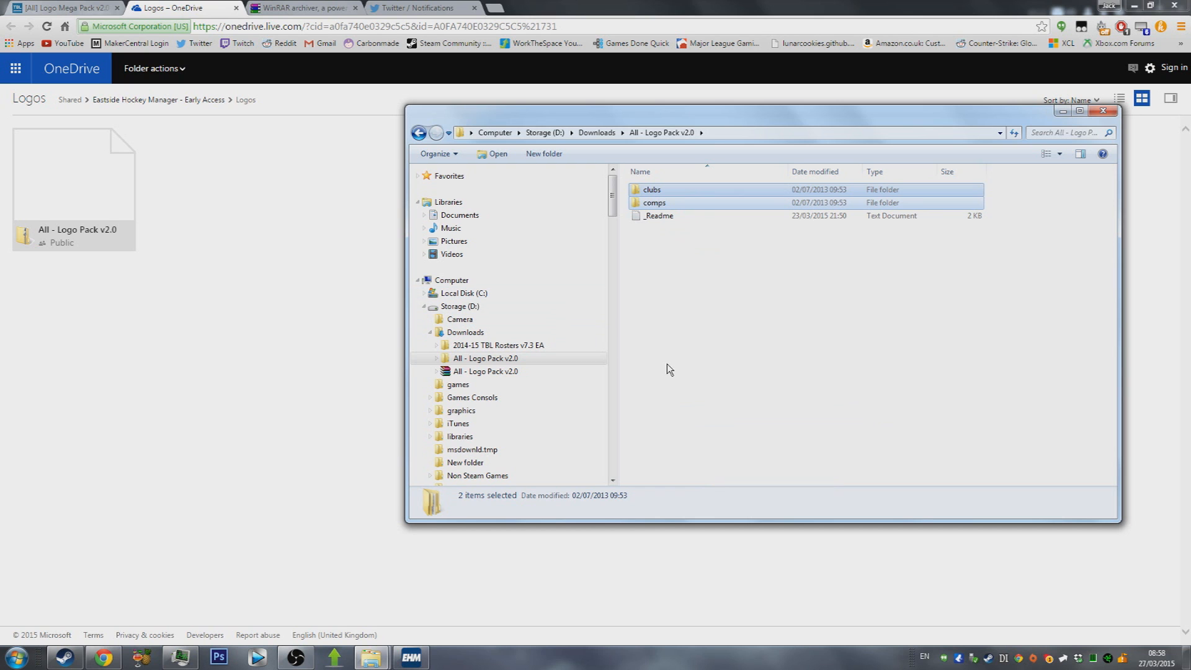
Look inside comps/medium at the 93 league logos, then go back
click(654, 204)
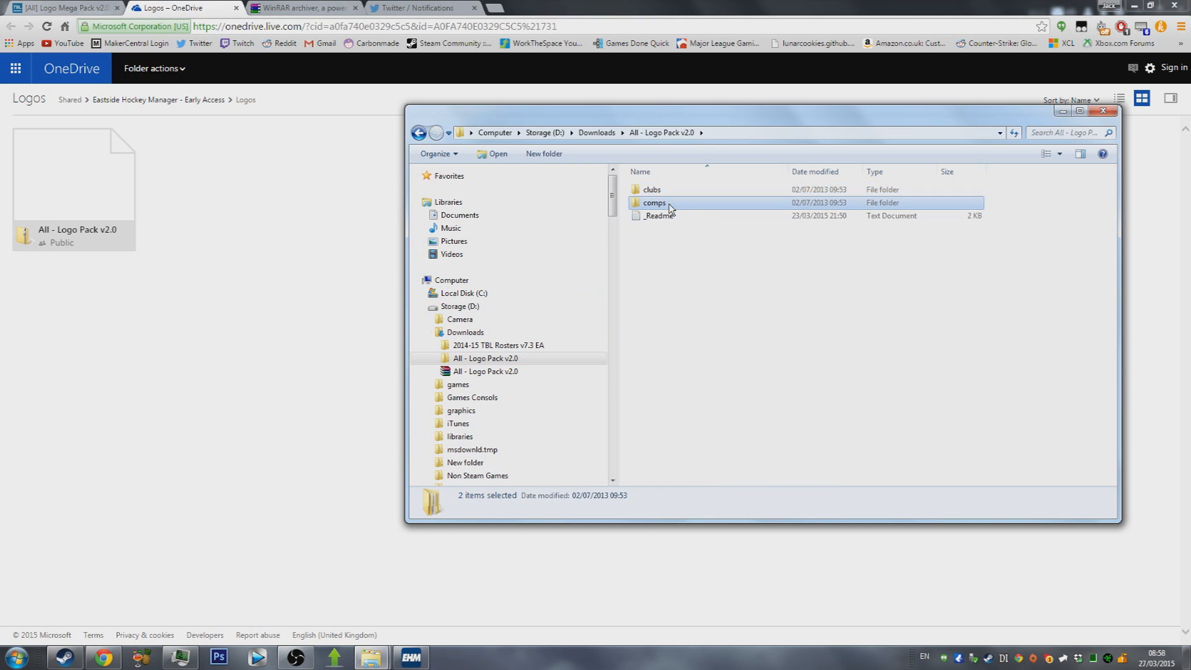
double_click(652, 202)
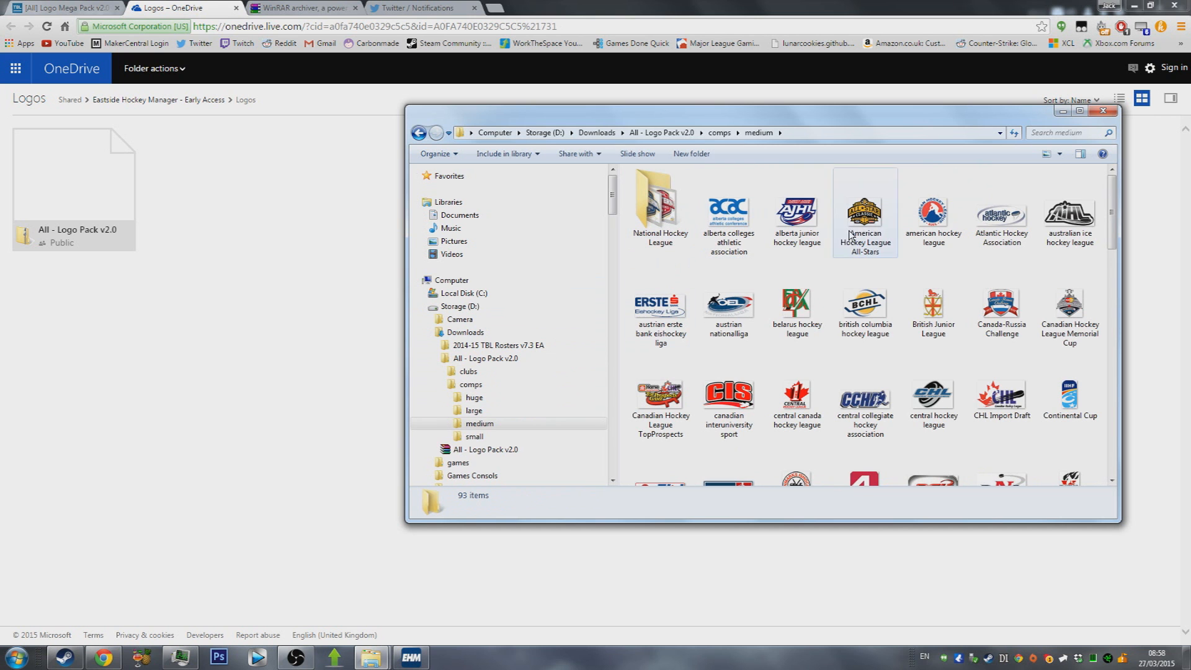
click(728, 213)
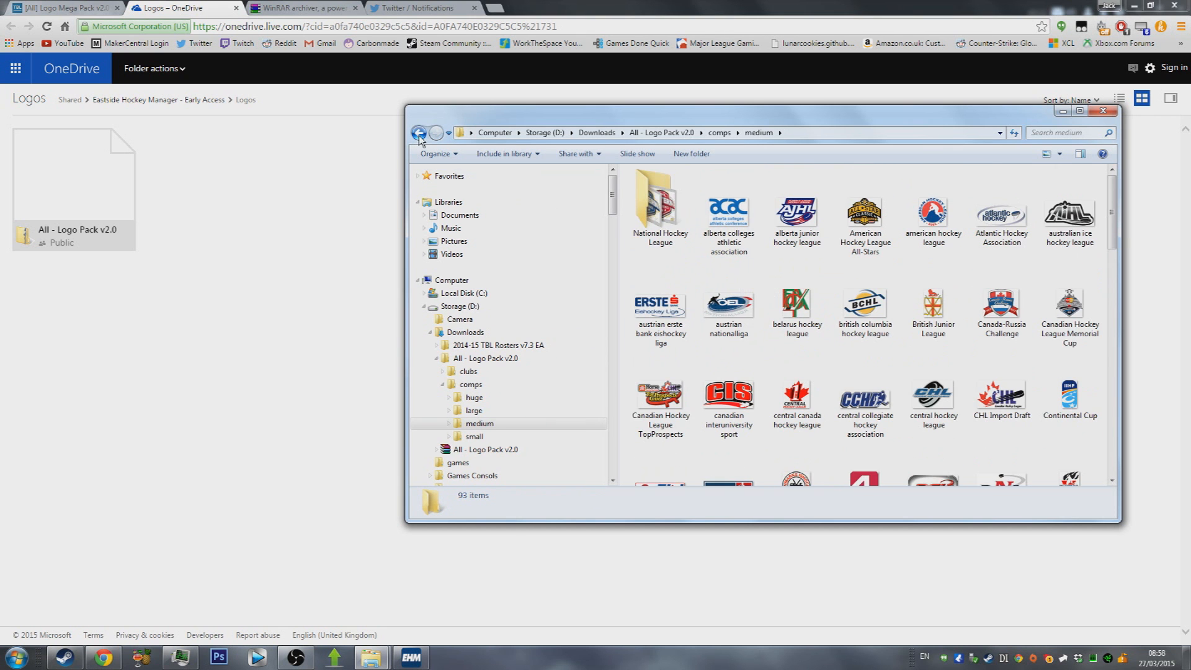
click(419, 133)
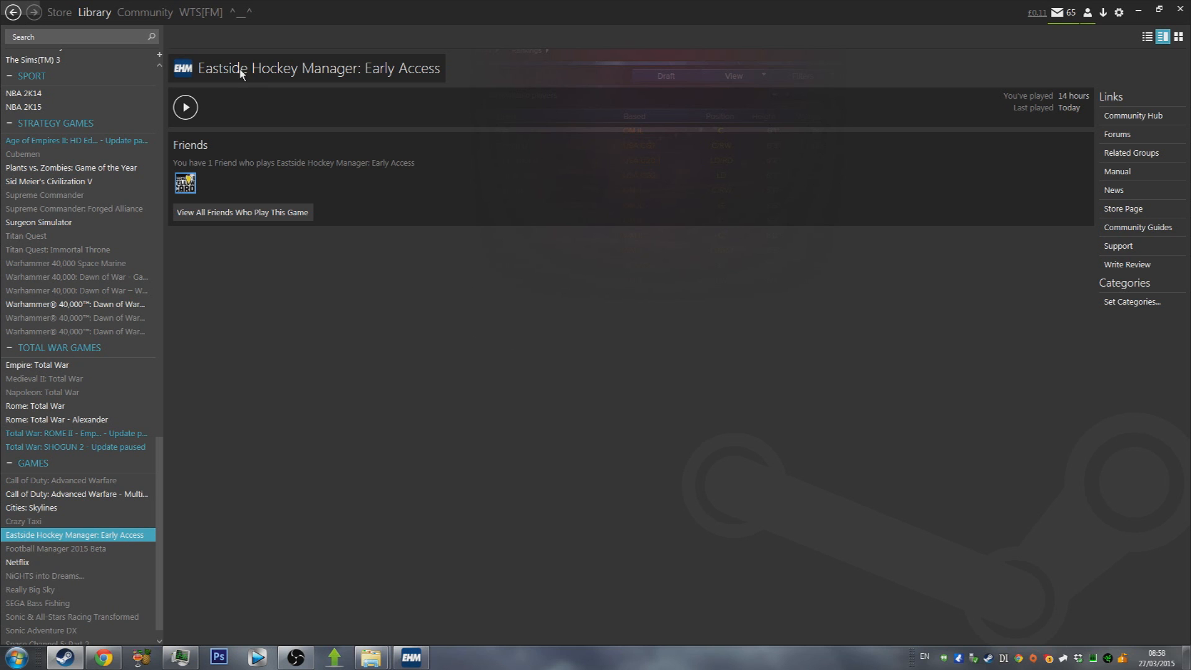
mouse_move(392, 80)
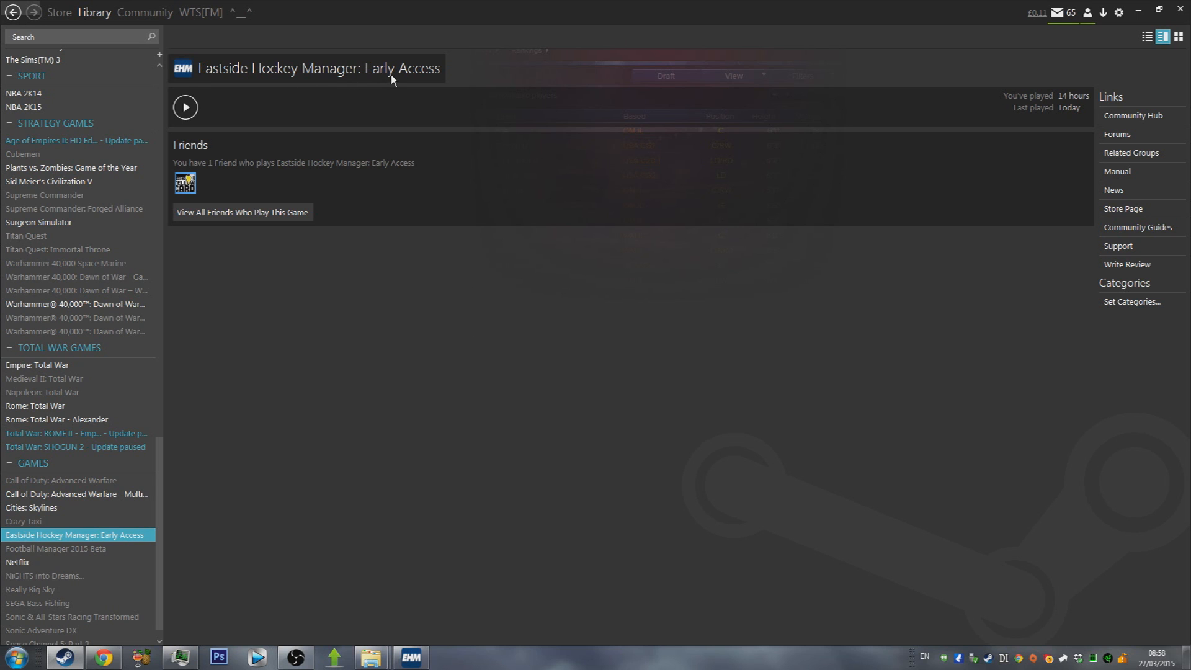
Browse the game's local files from its Steam Library properties to reach the install folder
click(99, 12)
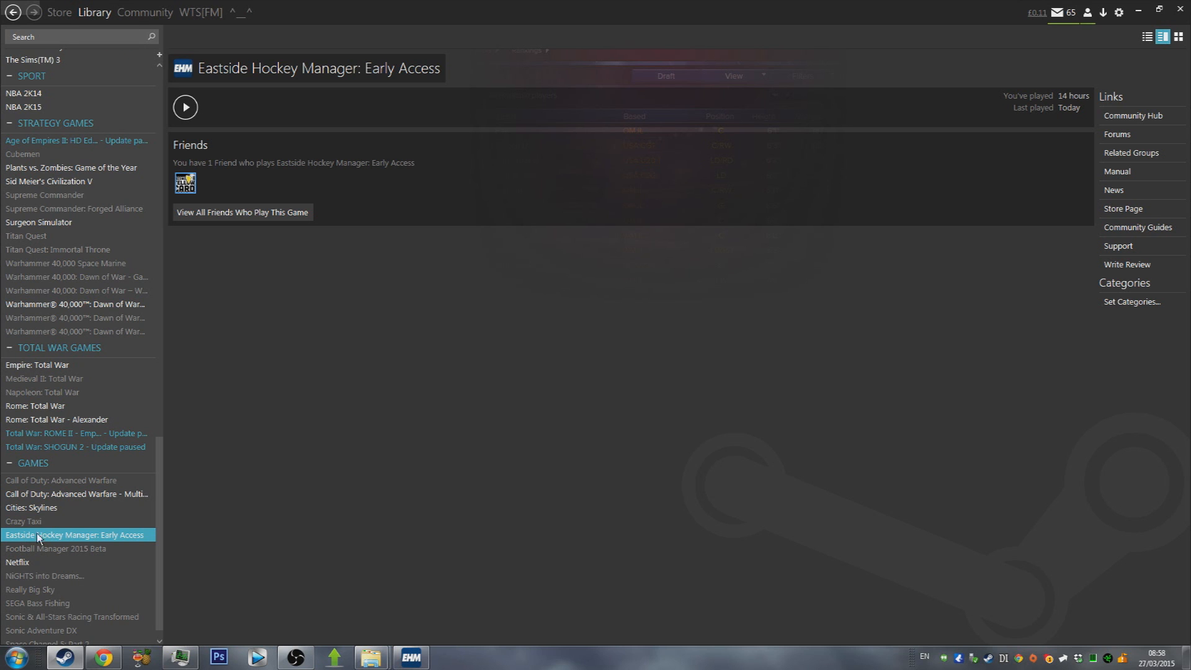
mouse_move(188, 539)
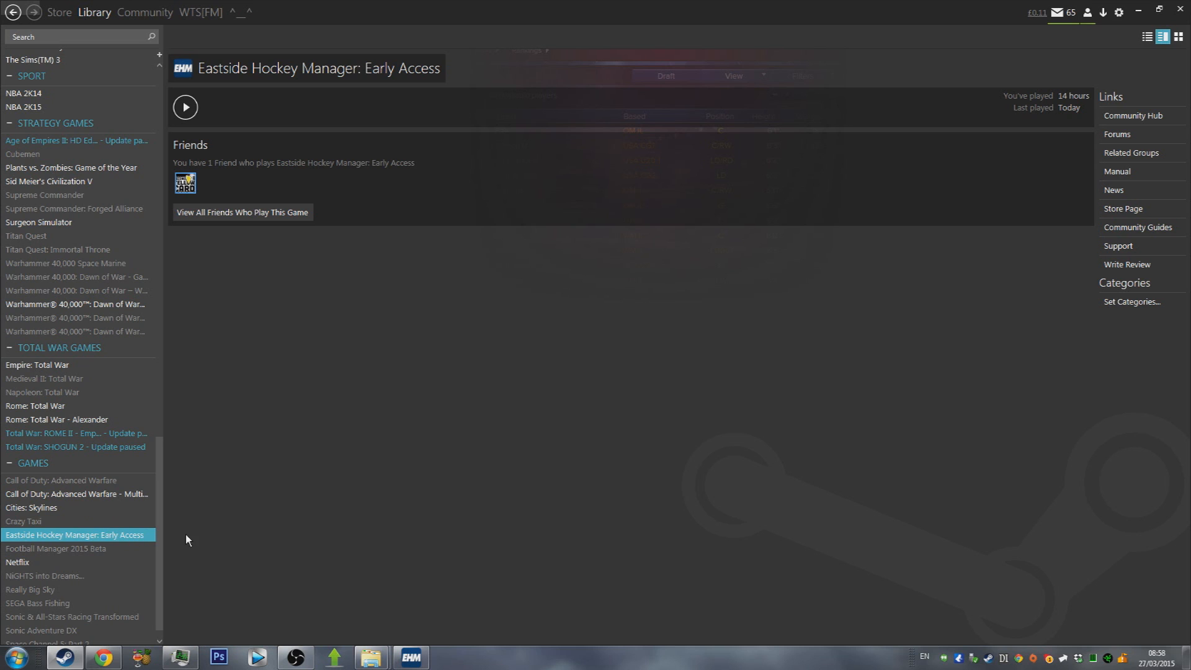
mouse_move(182, 526)
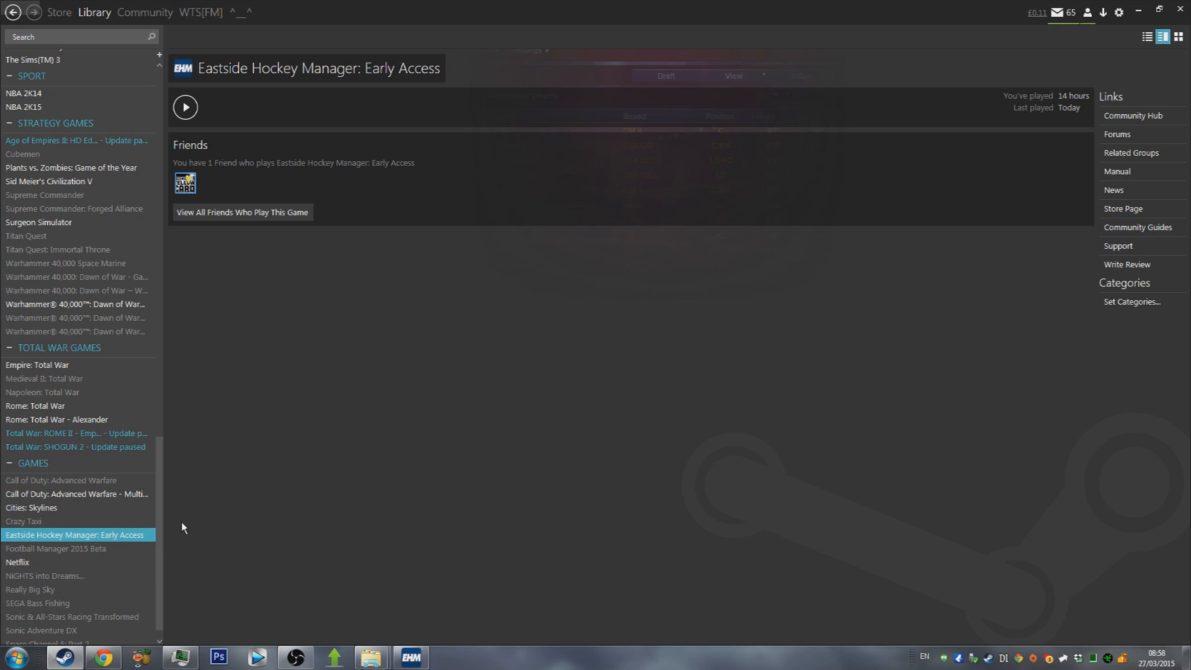
right_click(74, 535)
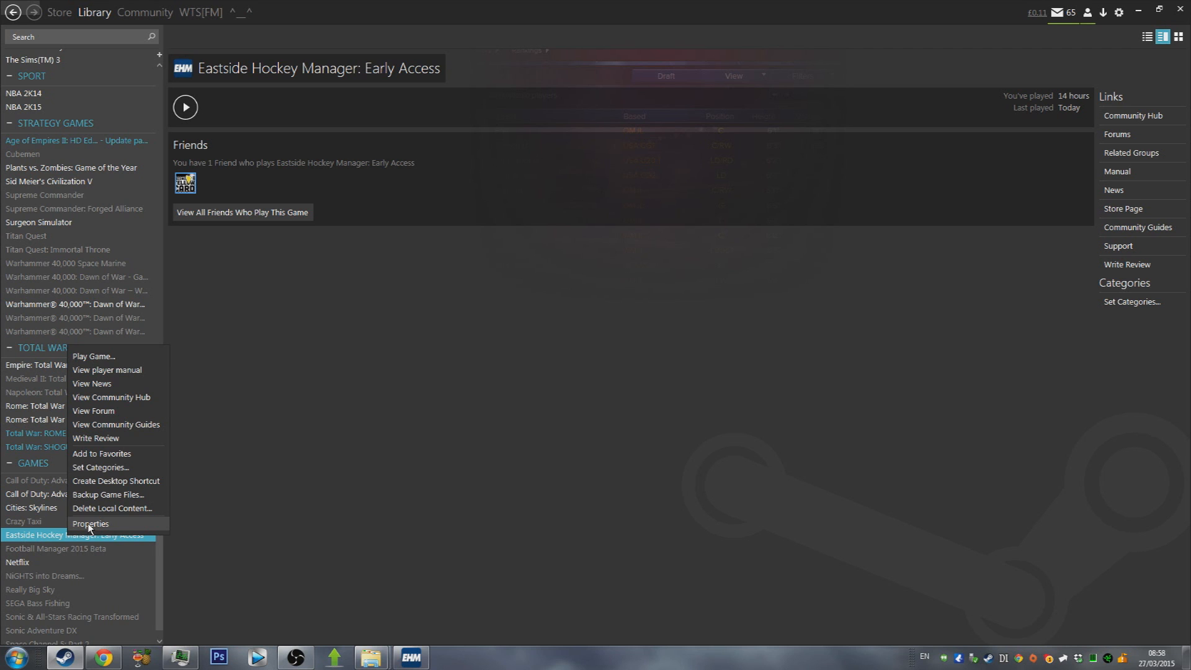
click(91, 523)
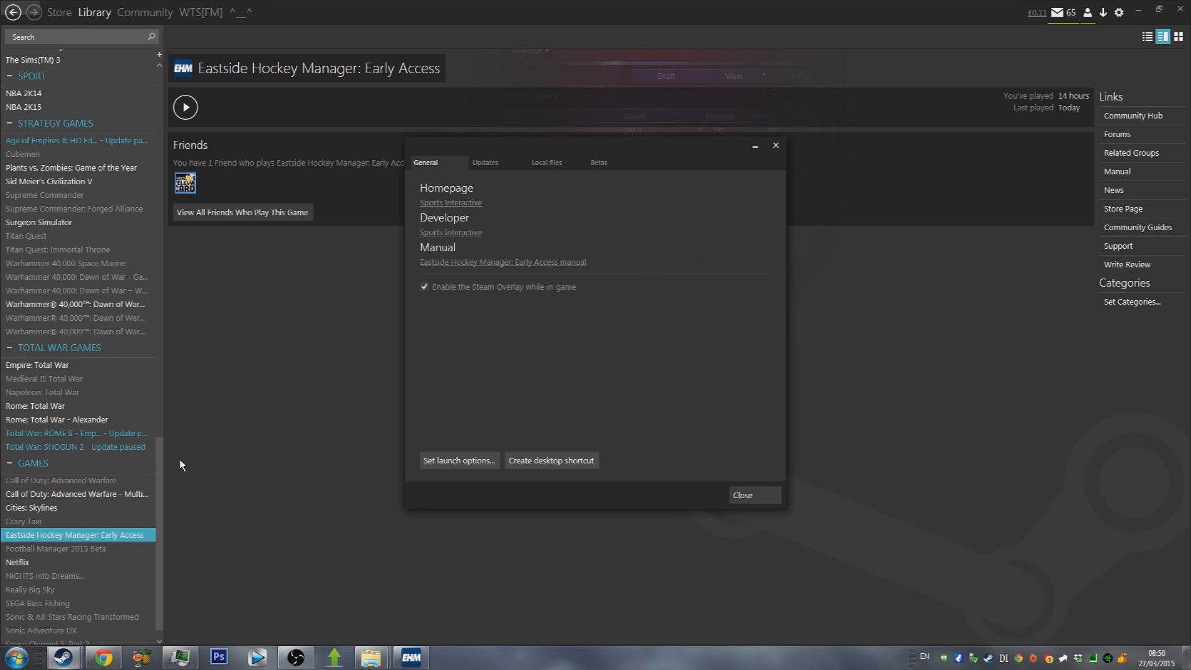
click(546, 163)
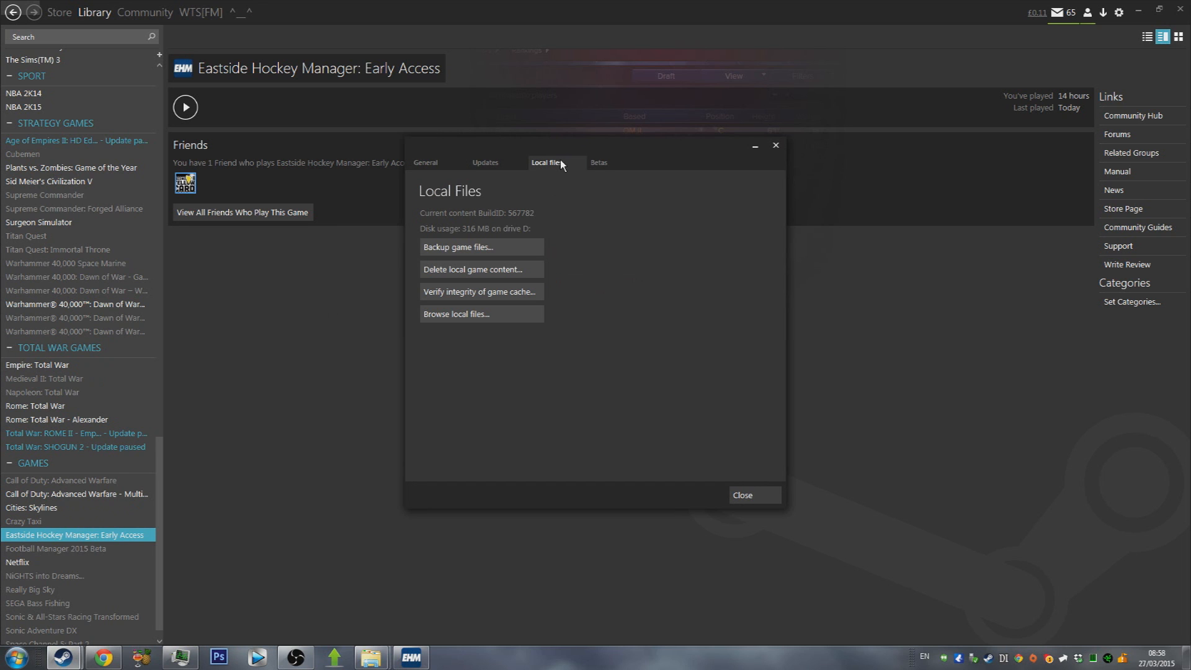
click(482, 314)
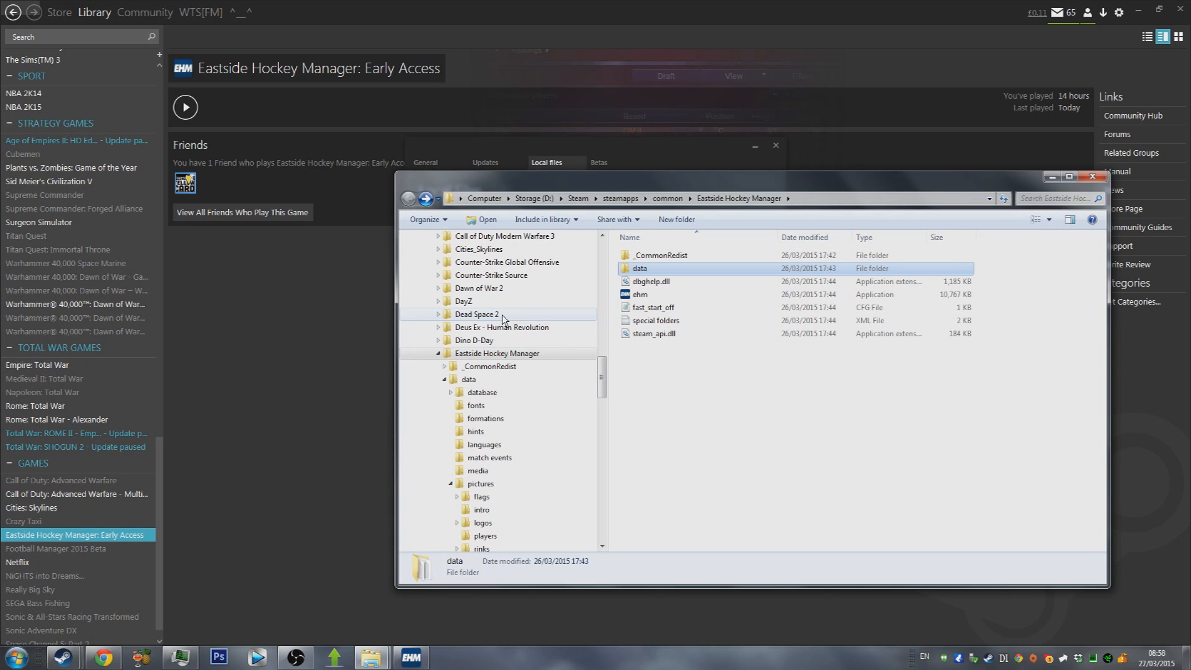
mouse_move(653, 311)
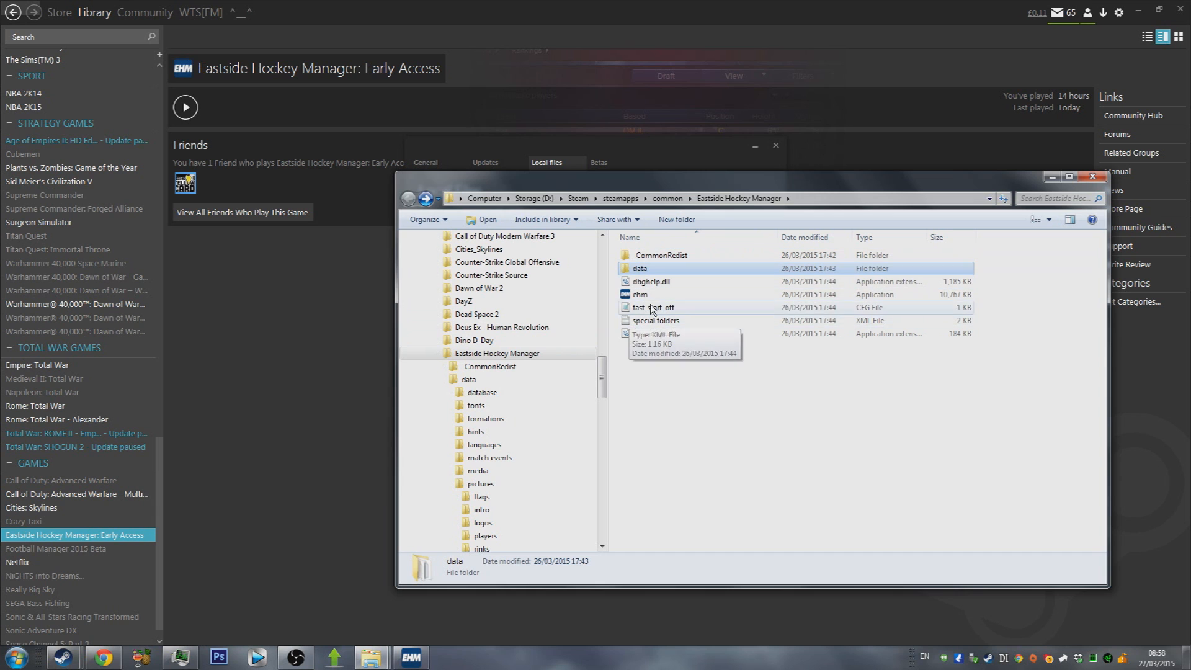
Navigate into data\pictures\logos, where the game's clubs and comps folders live
double_click(638, 268)
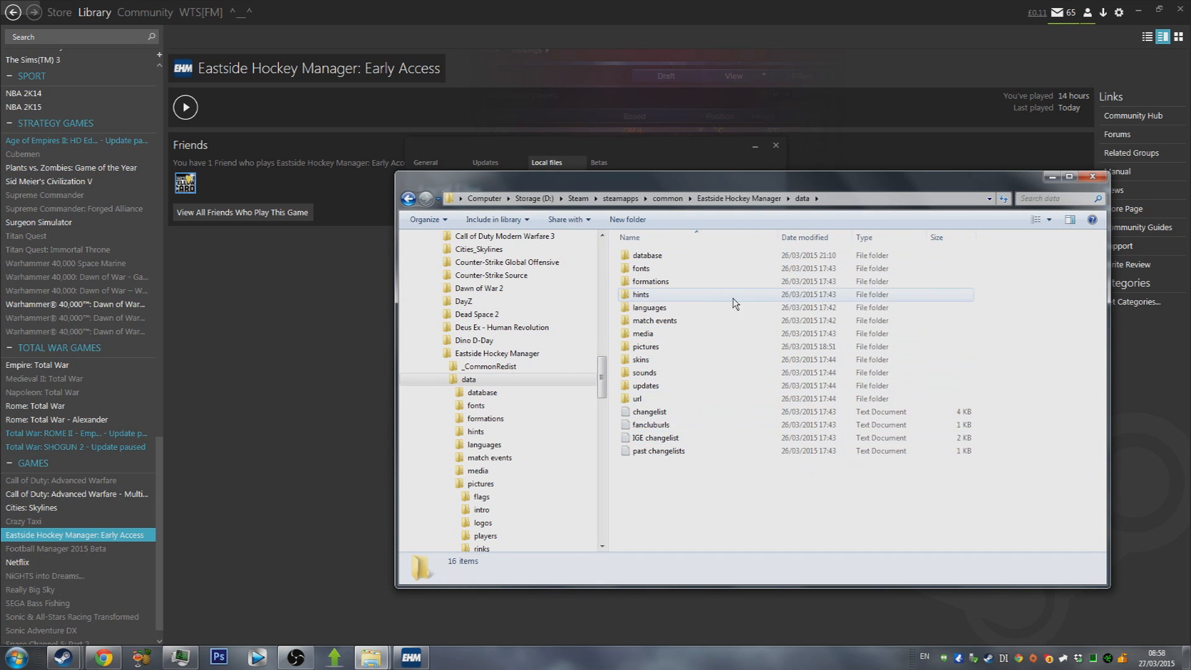
mouse_move(651, 350)
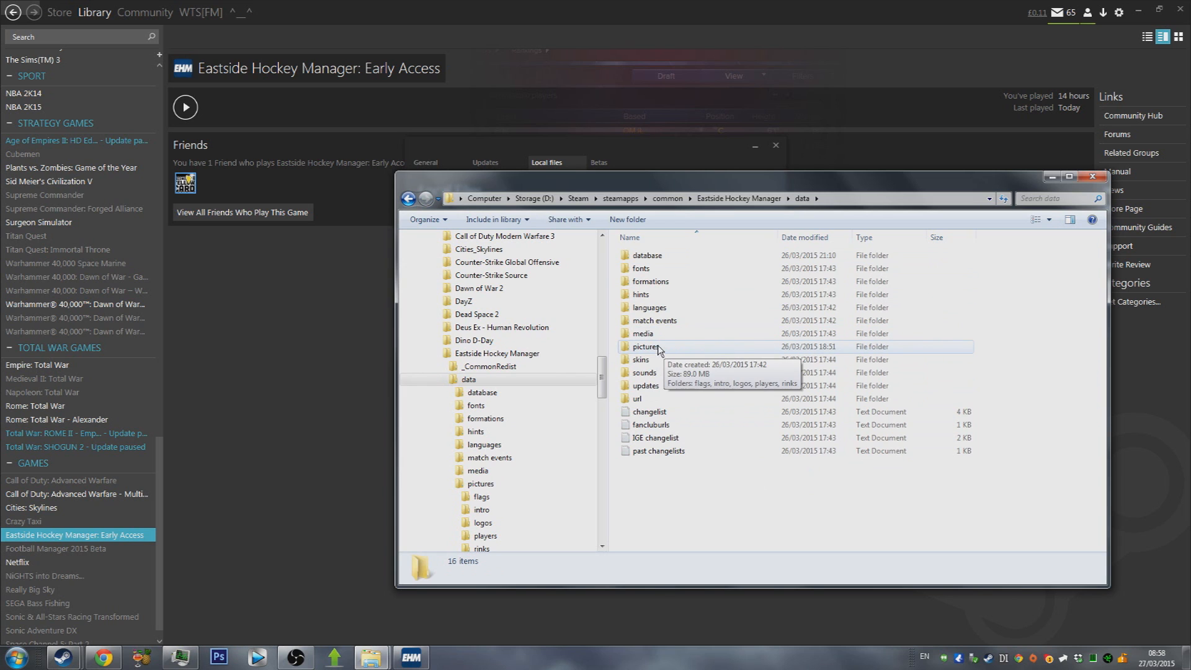
mouse_move(722, 211)
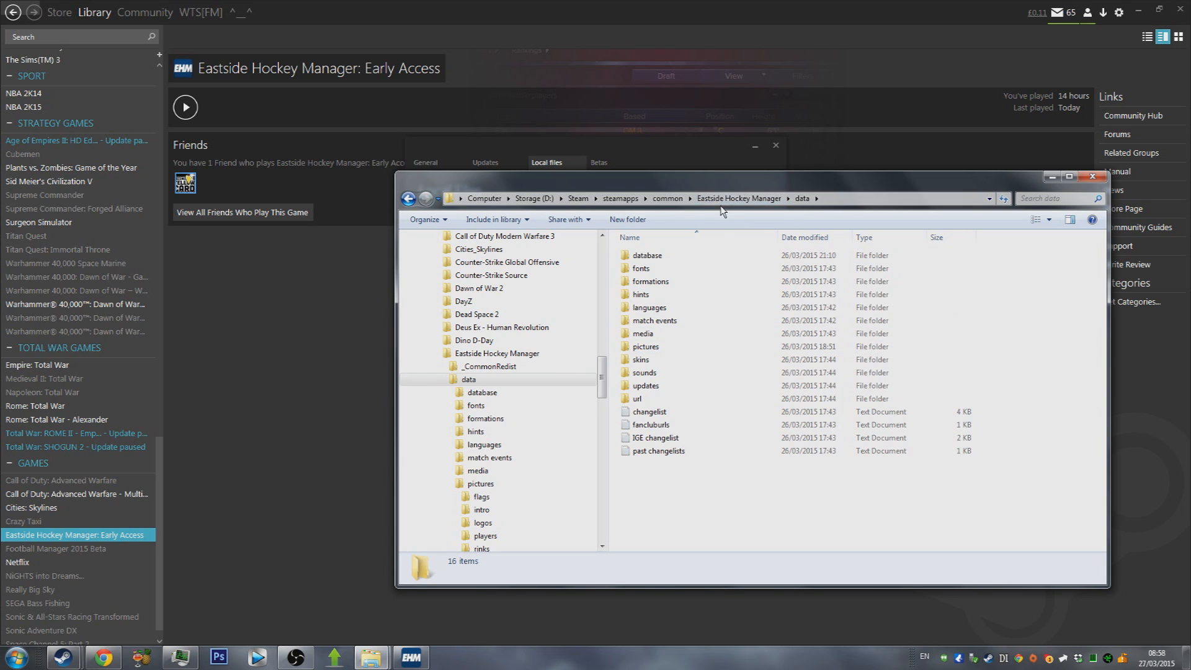
mouse_move(845, 181)
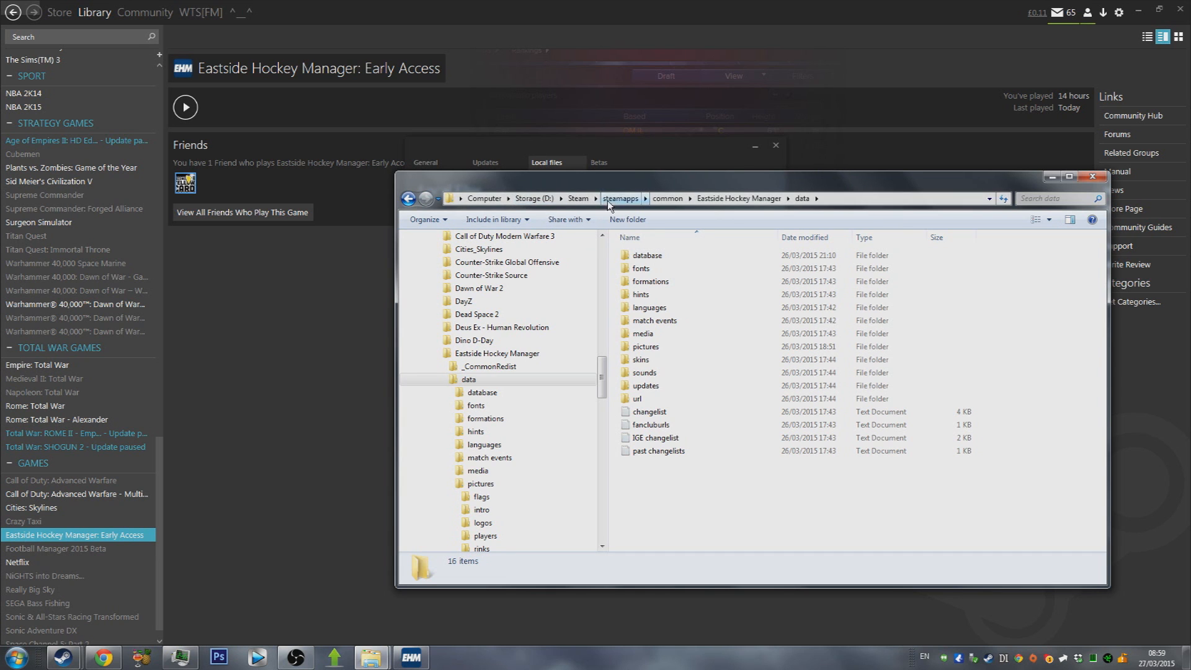
mouse_move(680, 386)
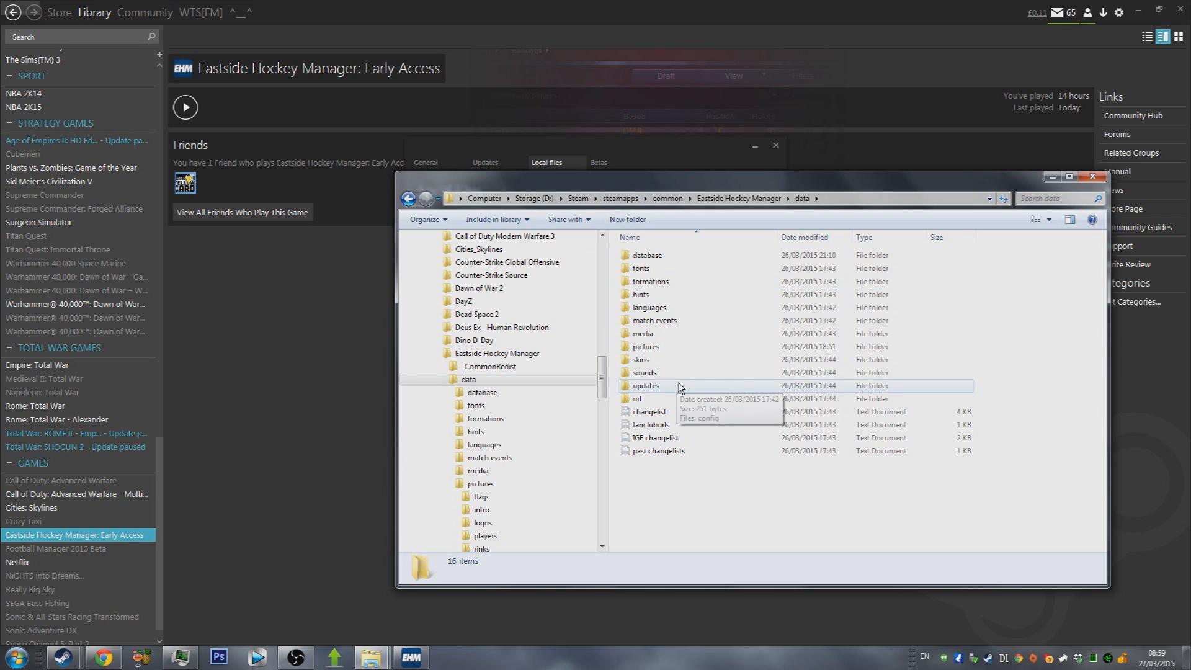
mouse_move(662, 353)
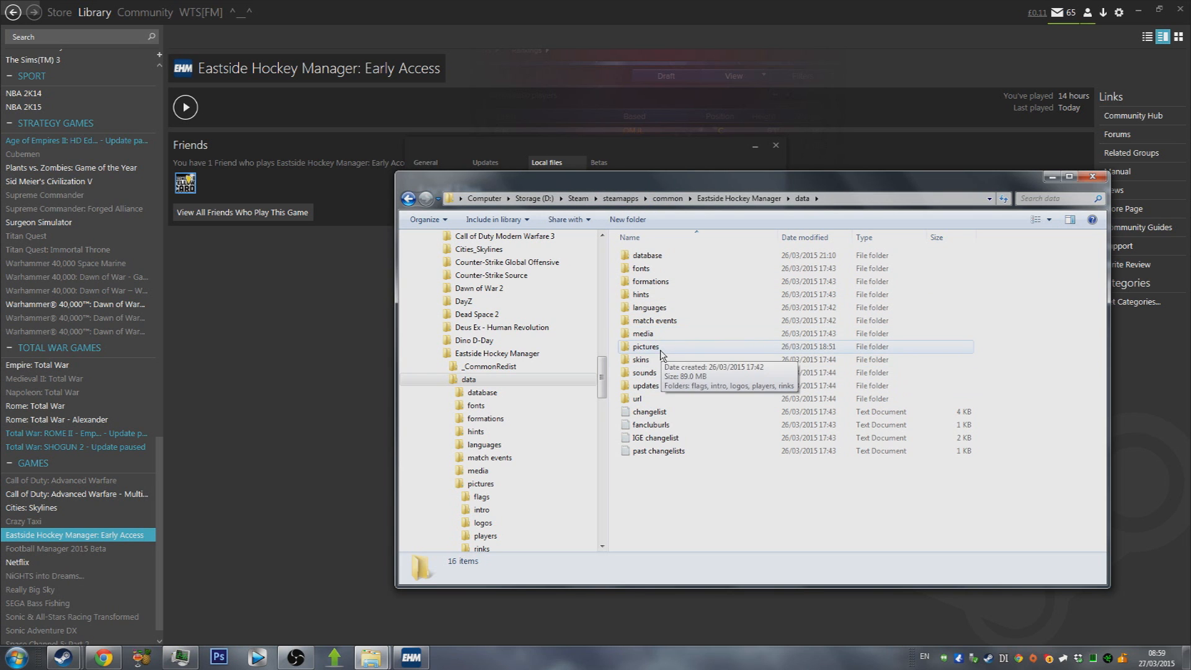
double_click(645, 346)
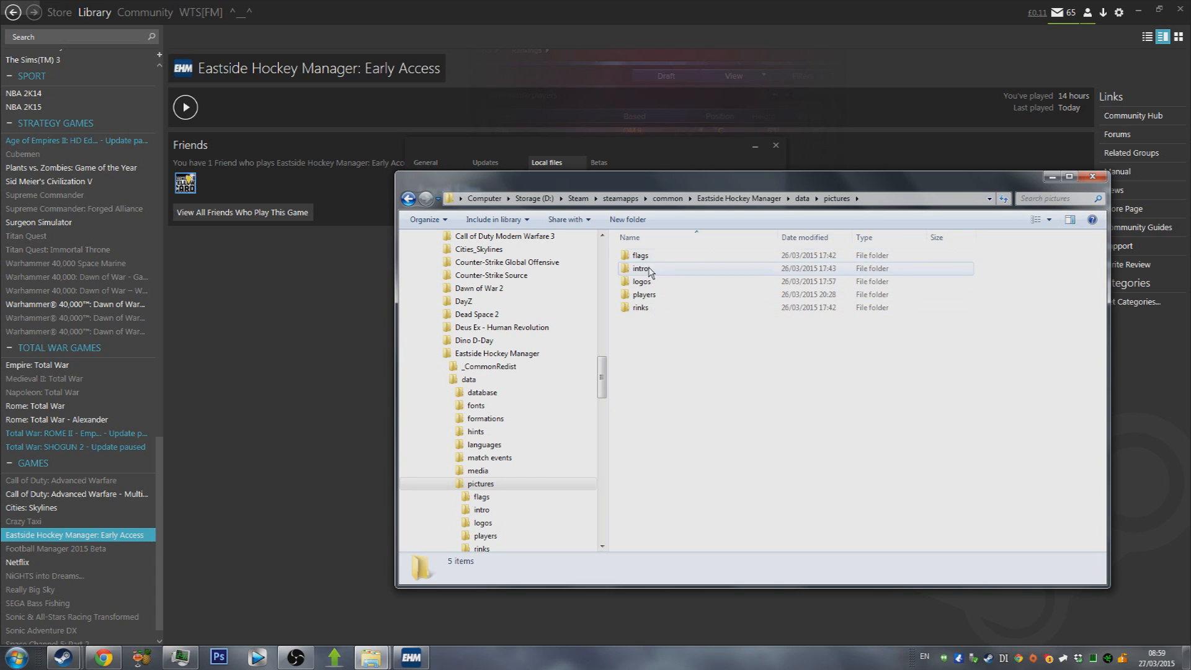
mouse_move(655, 288)
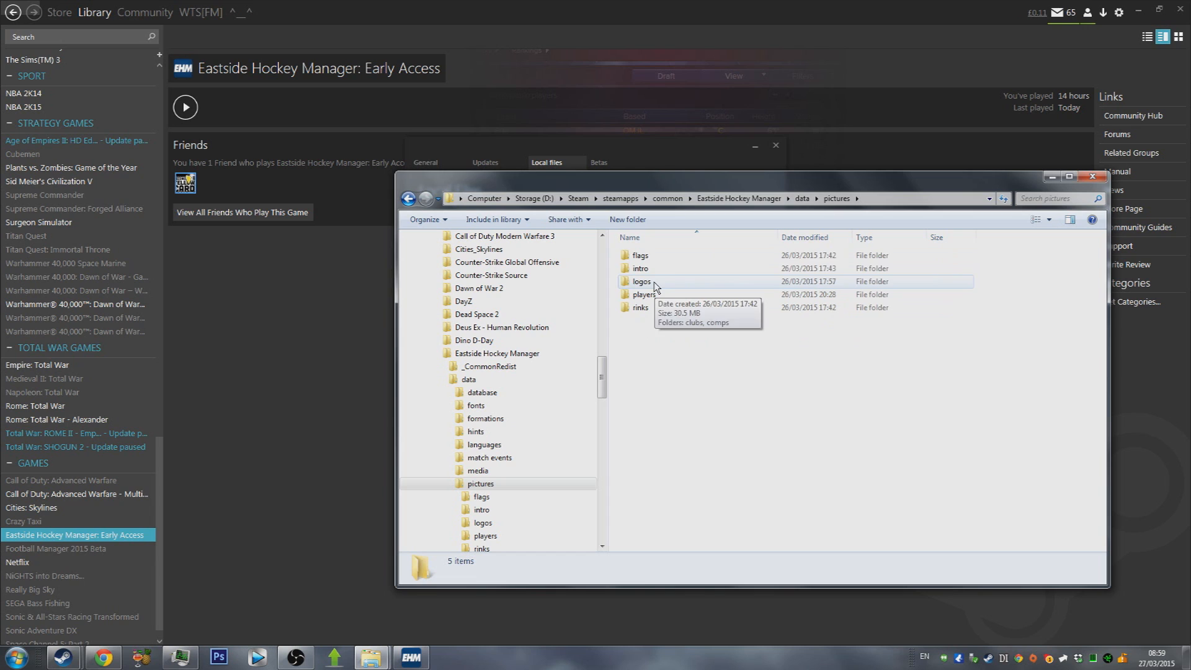
mouse_move(650, 297)
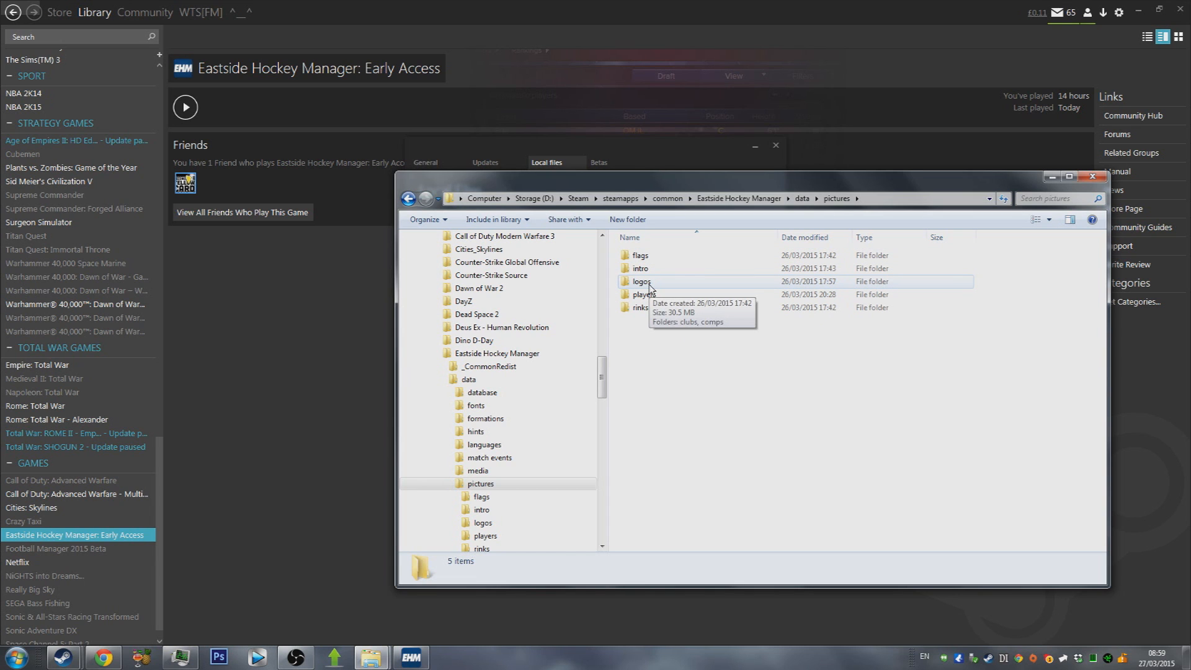
mouse_move(649, 285)
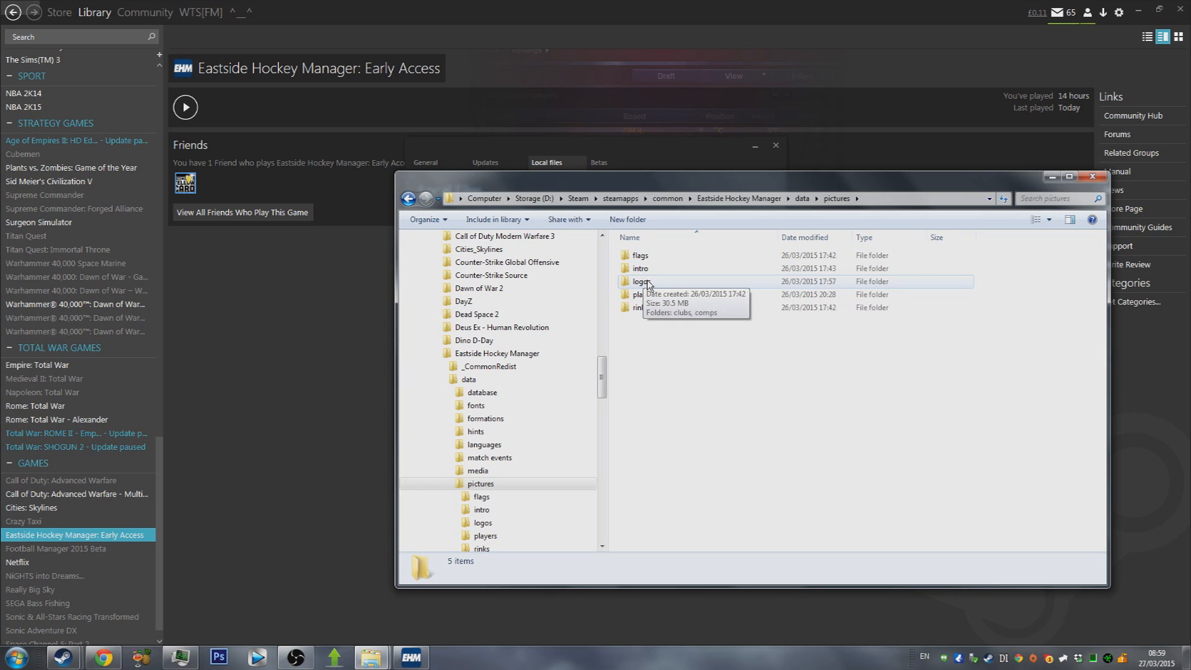
double_click(640, 280)
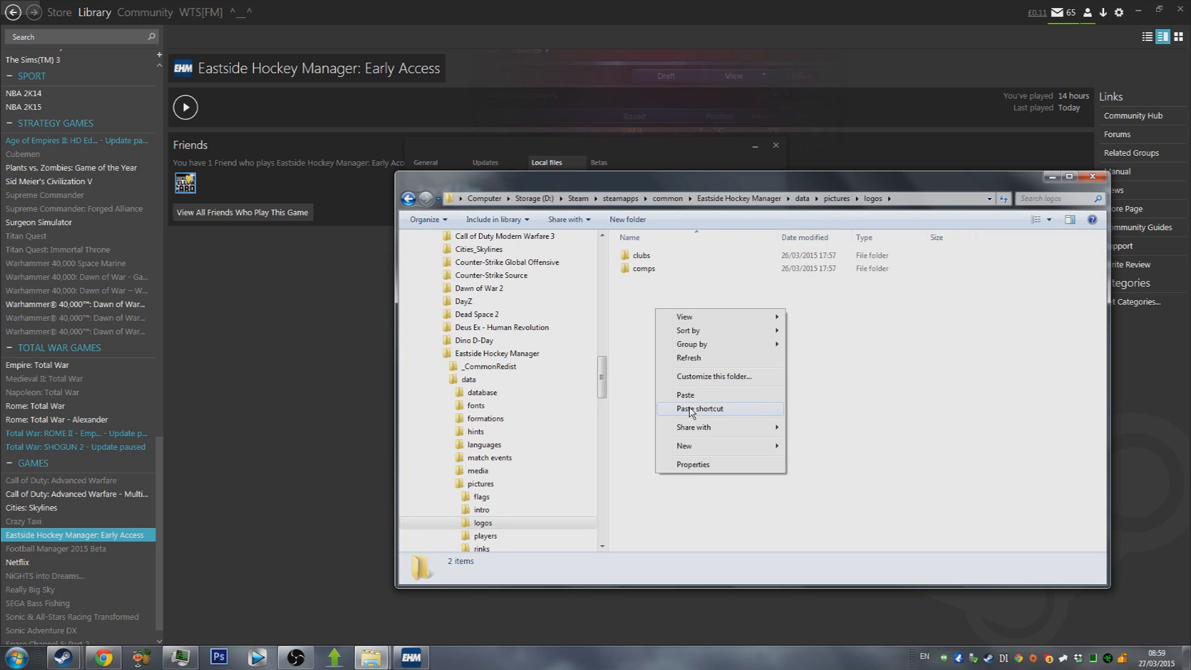
mouse_move(692, 394)
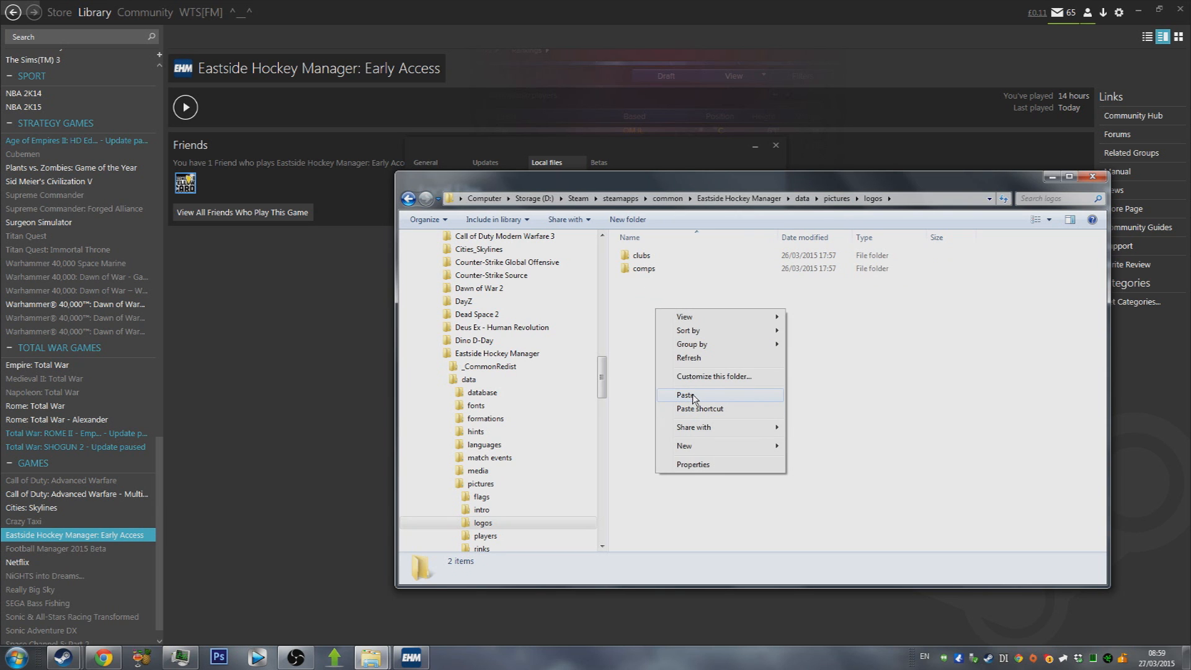
Paste the folders, confirm the clubs merge, and verify clubs\huge lists 26 league folders
click(685, 394)
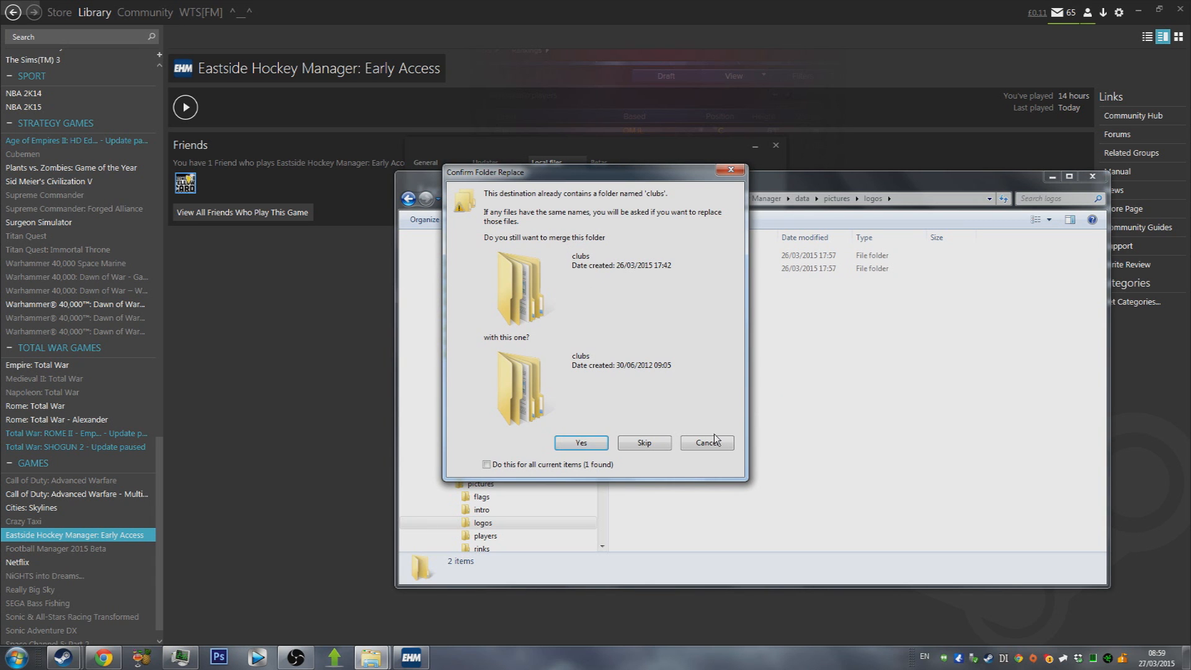
click(580, 442)
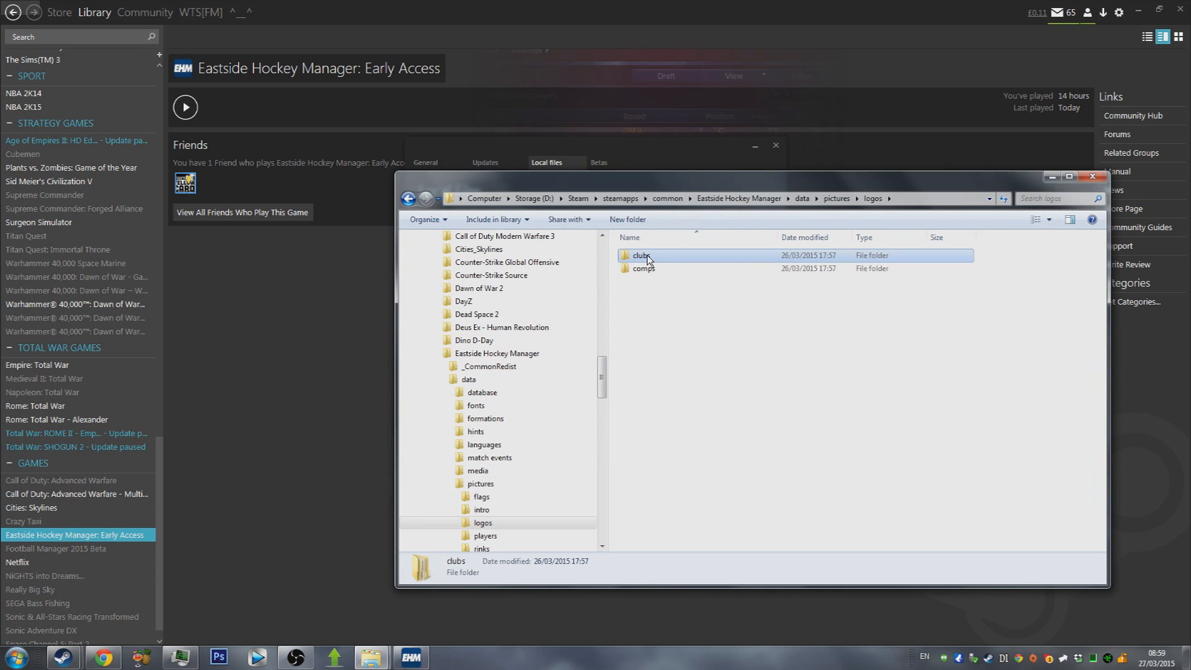
double_click(640, 255)
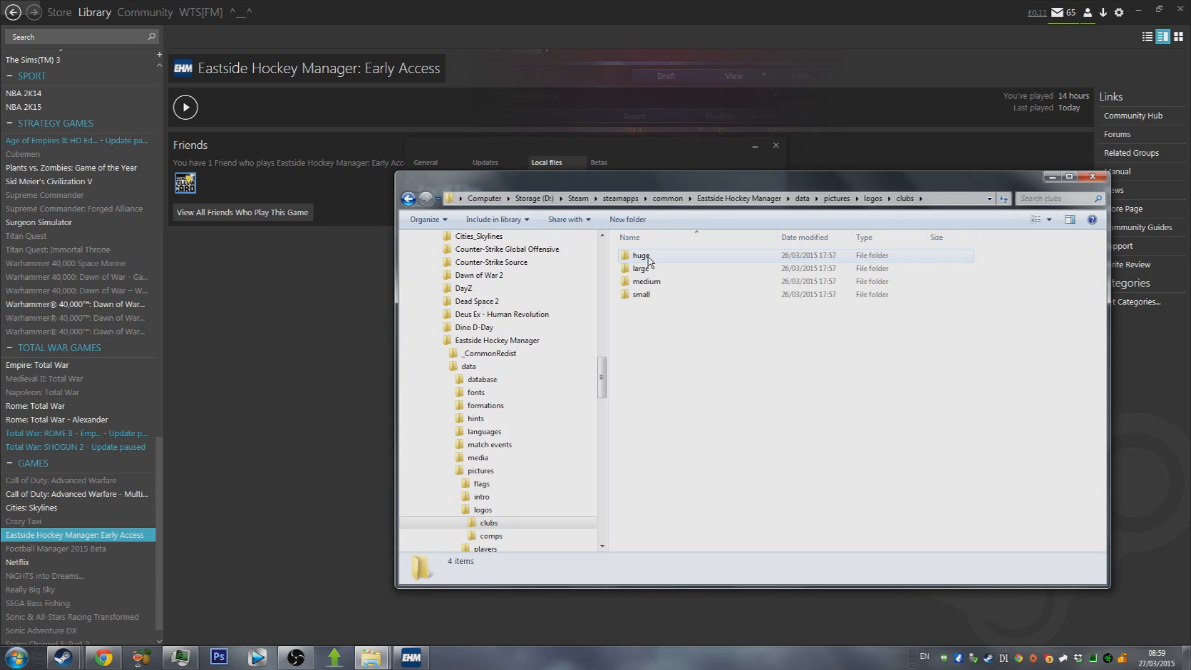
double_click(641, 255)
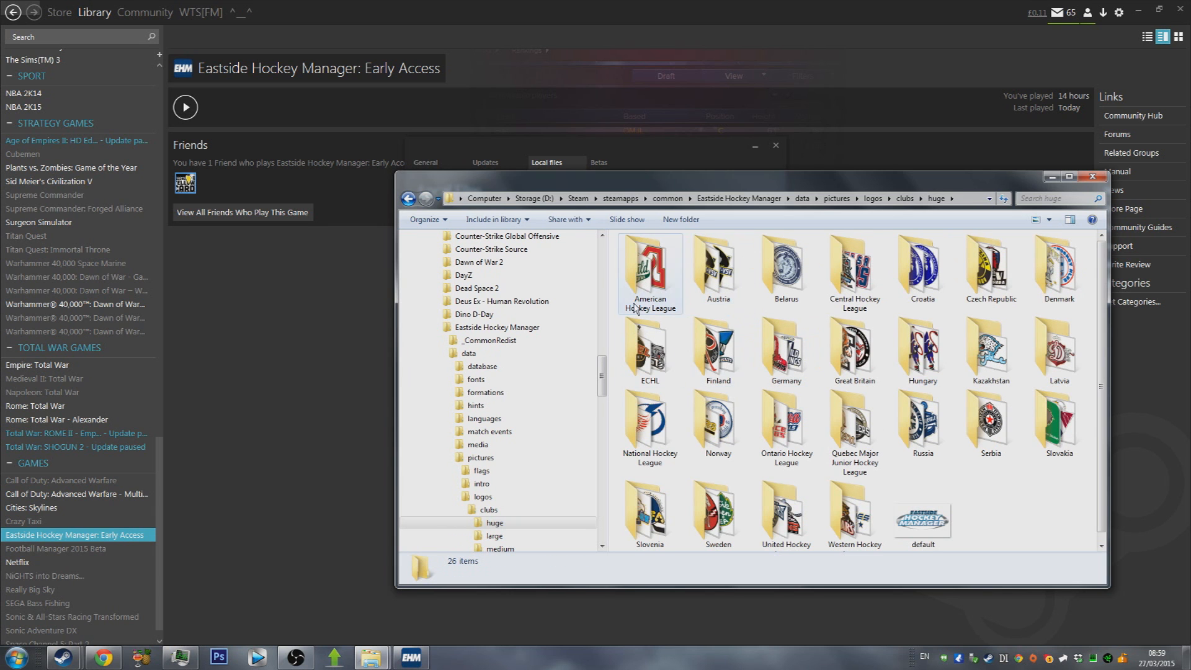
click(872, 197)
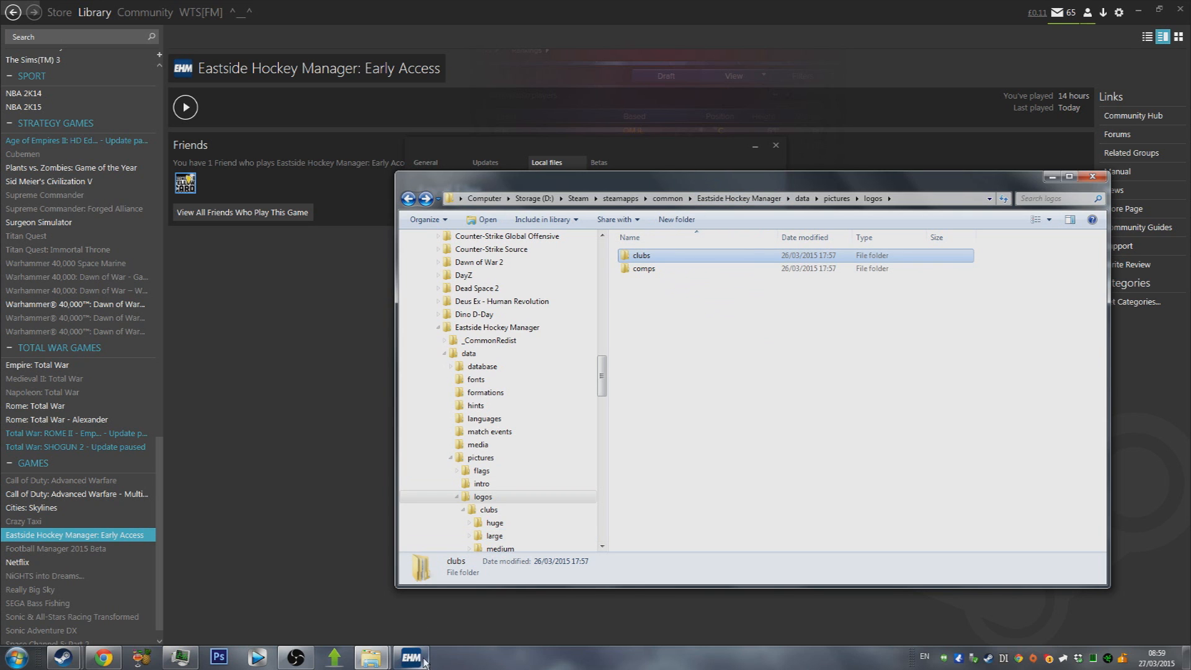
Return to the game to see opponent logos on the Penguins' schedule
click(408, 655)
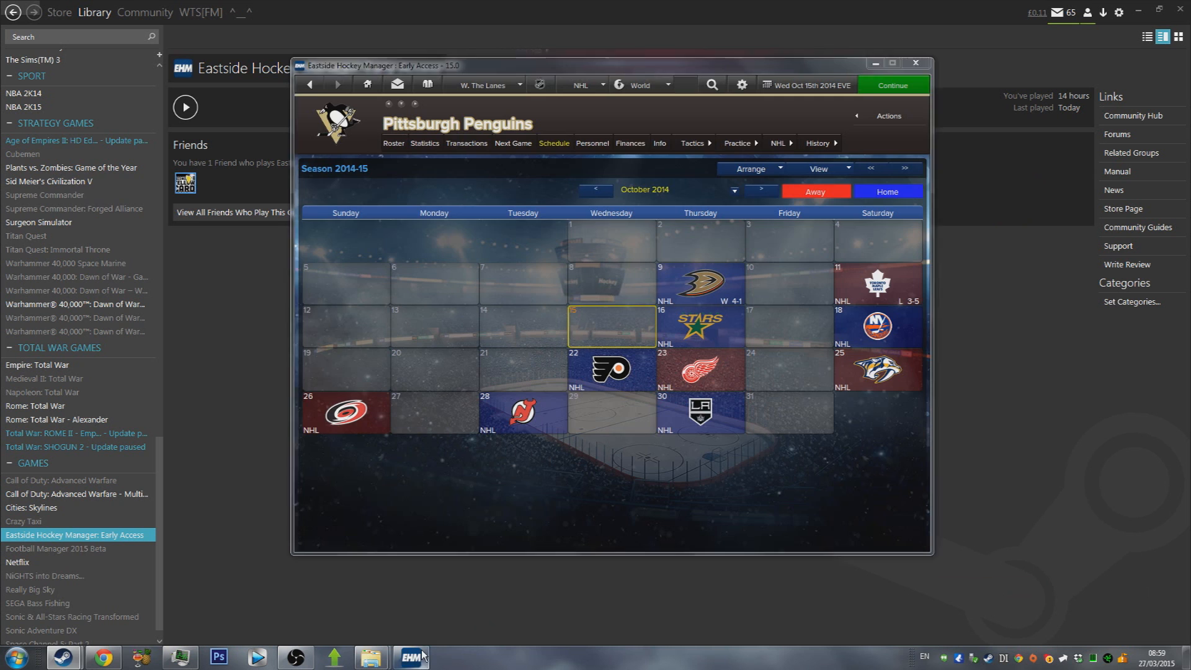
mouse_move(743, 487)
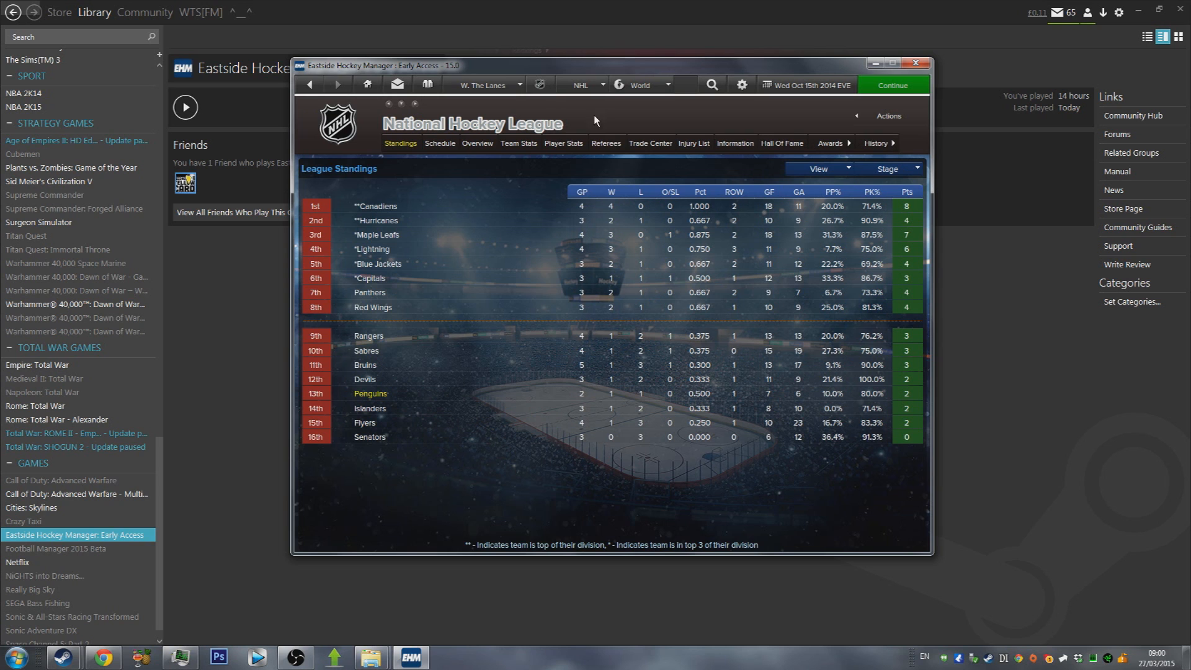
mouse_move(605, 122)
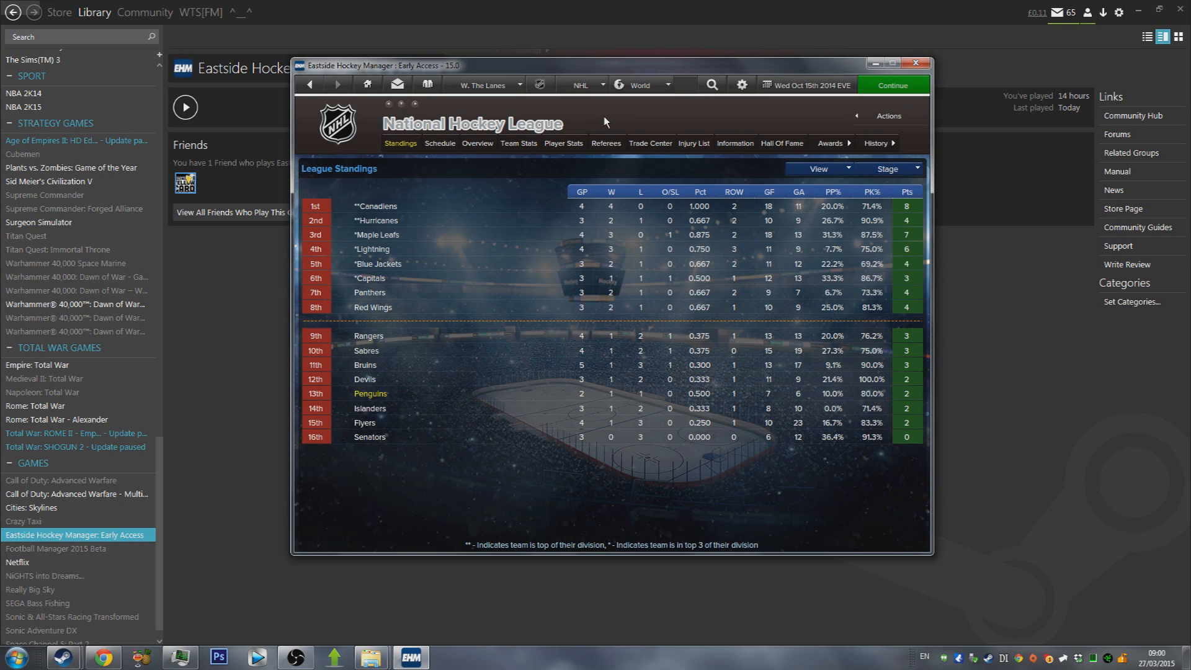